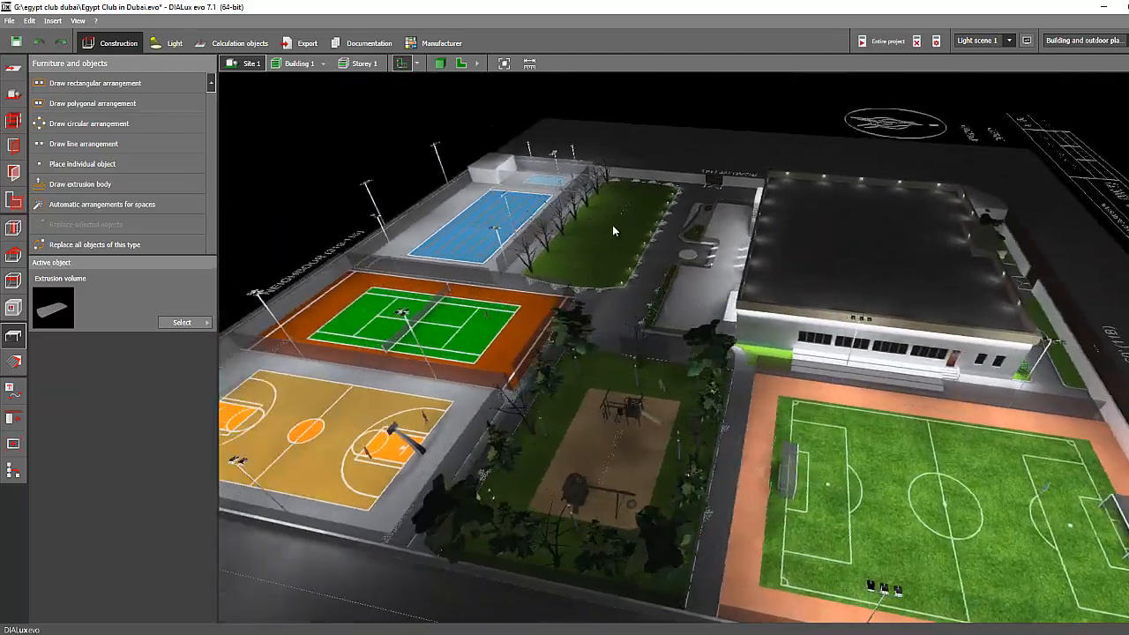
Step: Orbit and pan the 3D site view to centre the strip beside the clubhouse along Road 60'
left_click_drag(614, 230, 520, 332)
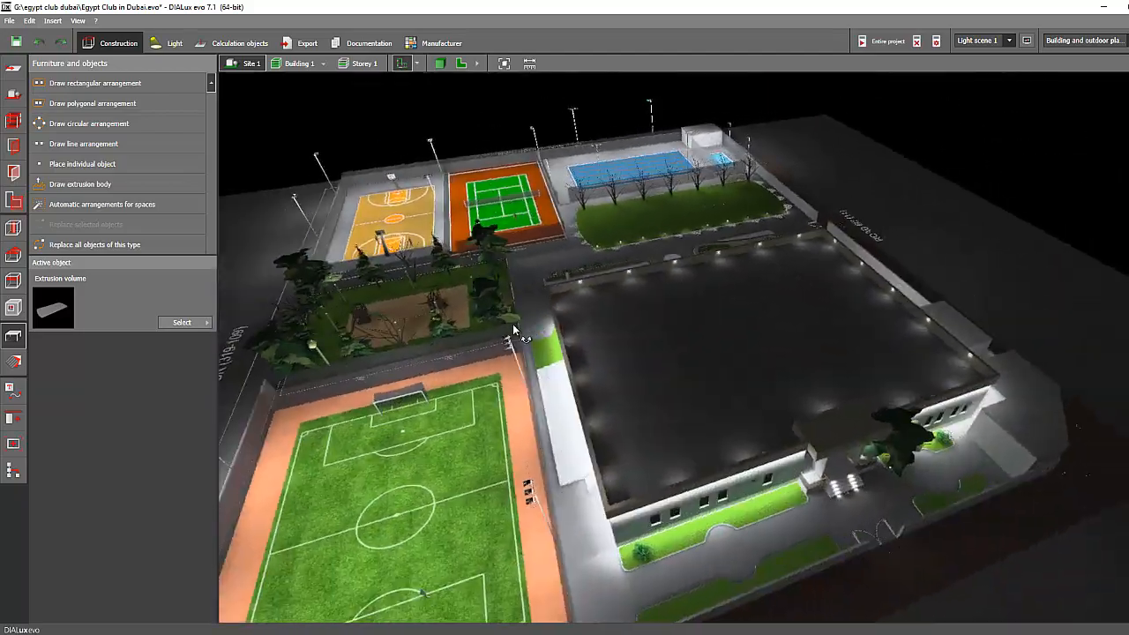
left_click_drag(529, 335, 670, 215)
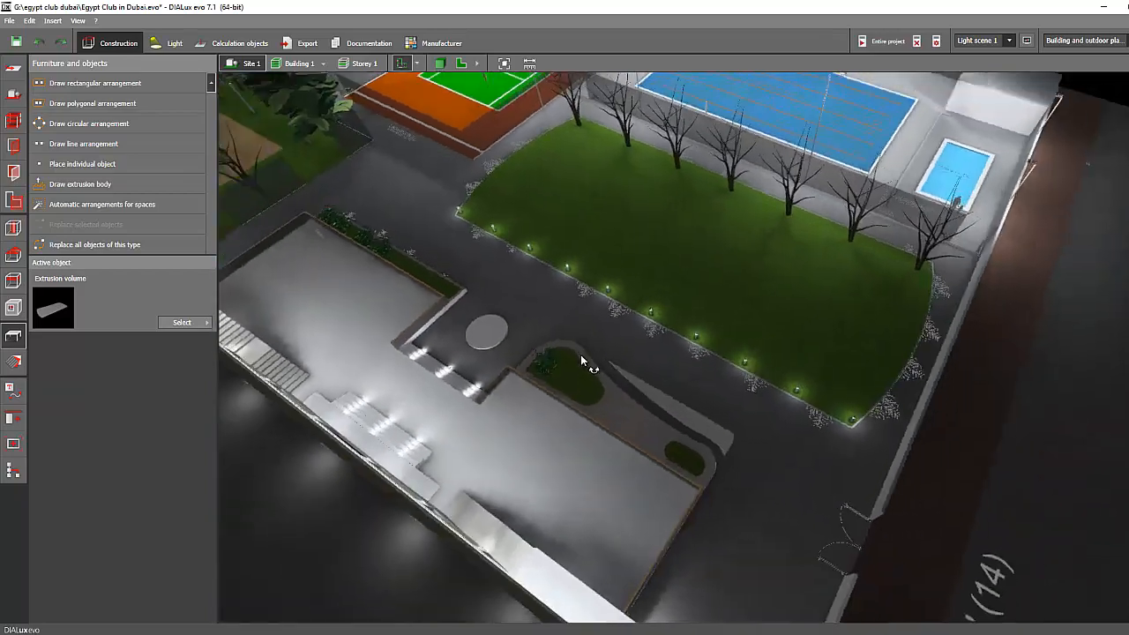
left_click_drag(582, 360, 626, 326)
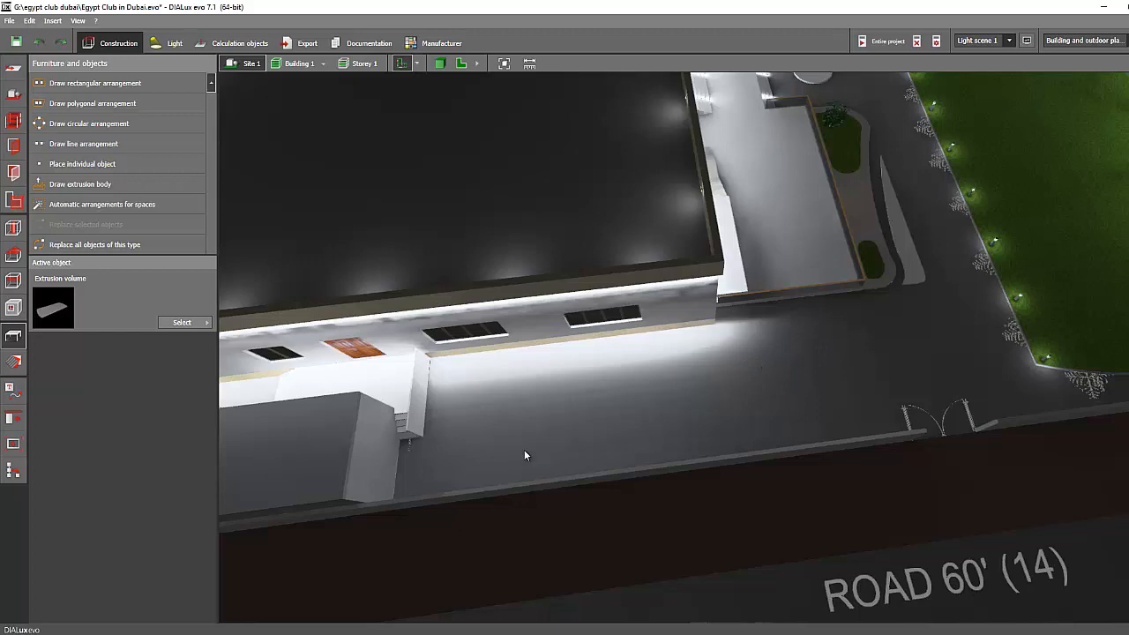
left_click_drag(525, 455, 634, 342)
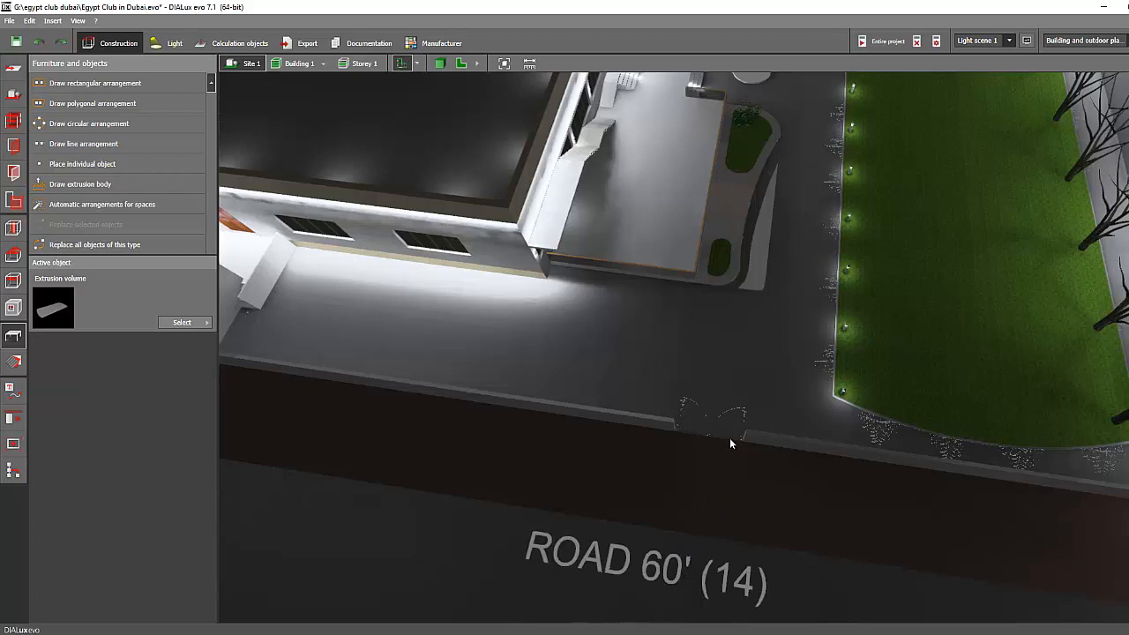
left_click_drag(730, 444, 646, 395)
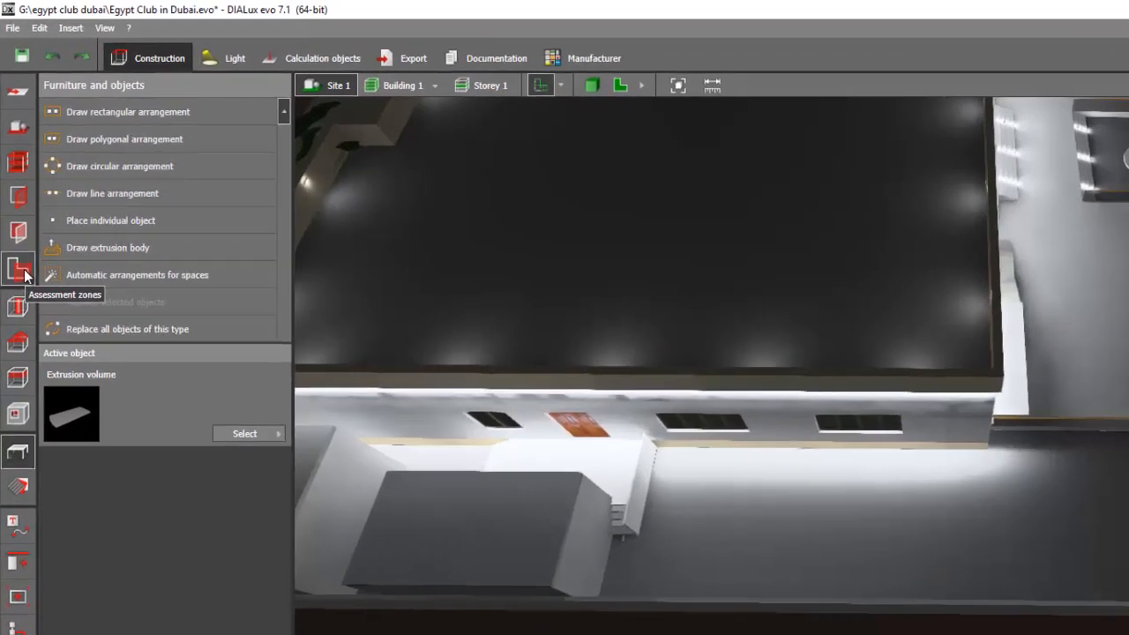
Step: Start a rectangular assessment zone from Construction > Assessment zones in the 3D view
left_click(18, 268)
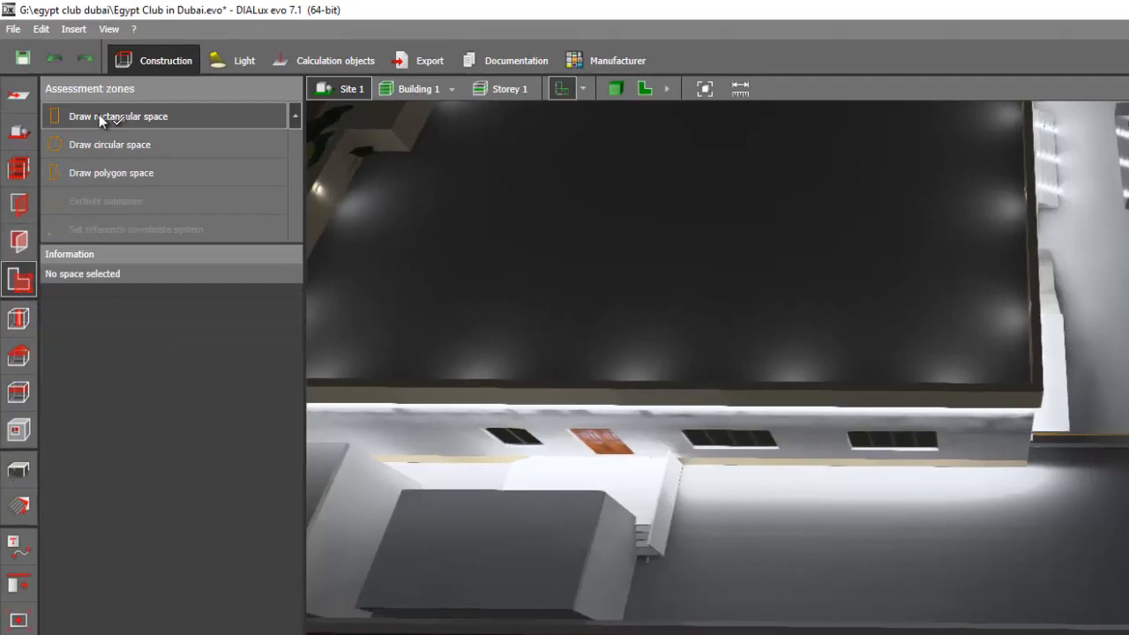
left_click(116, 117)
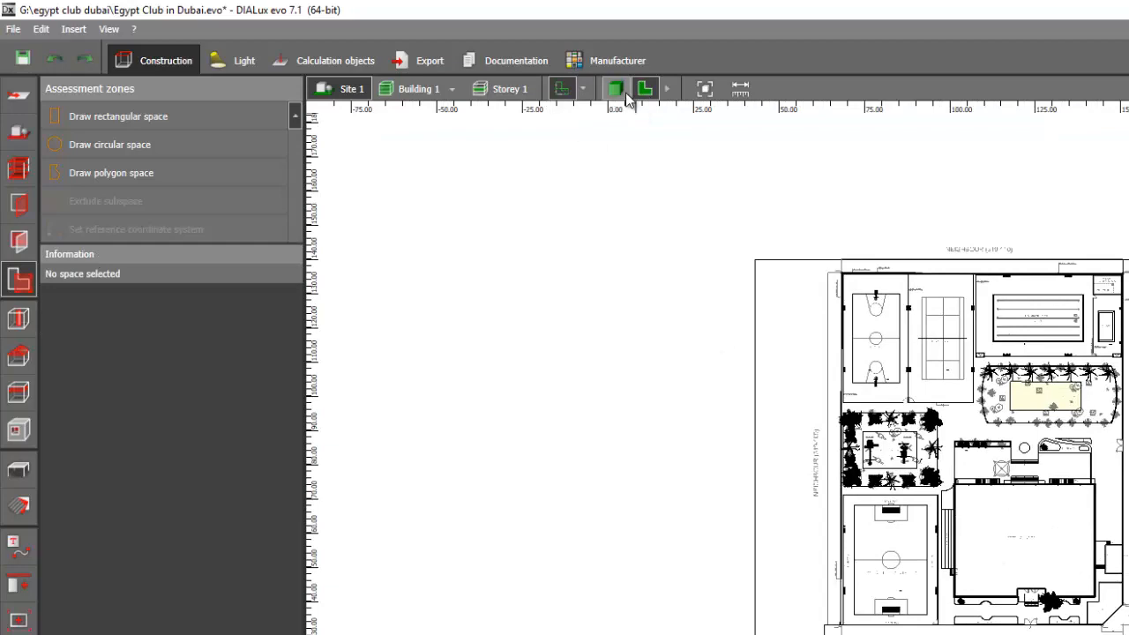
left_click(613, 89)
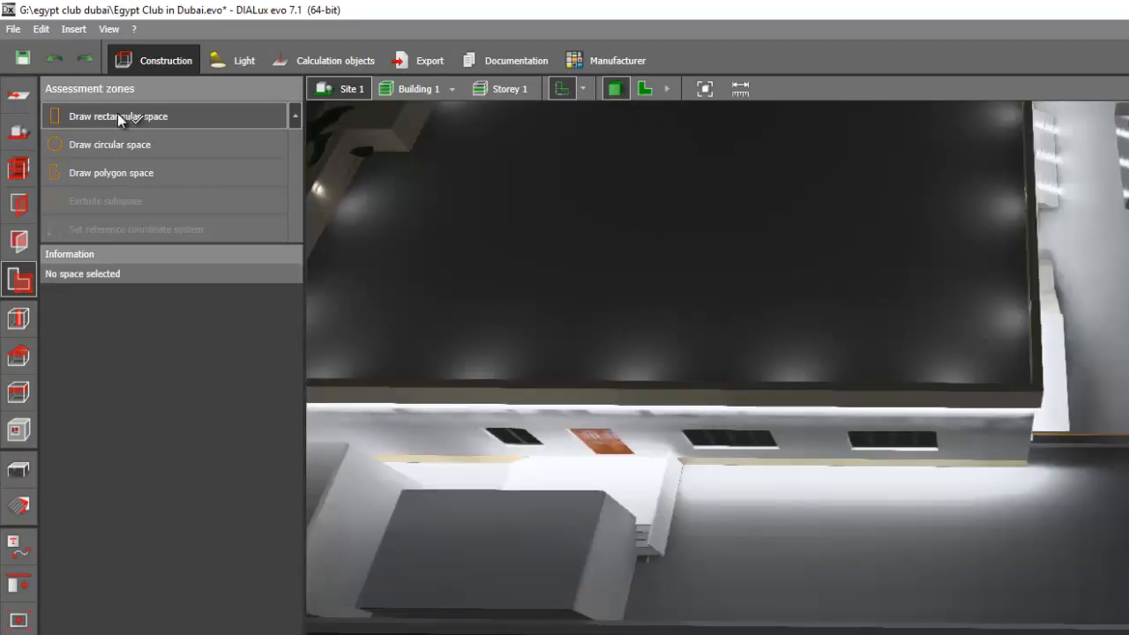
left_click(118, 116)
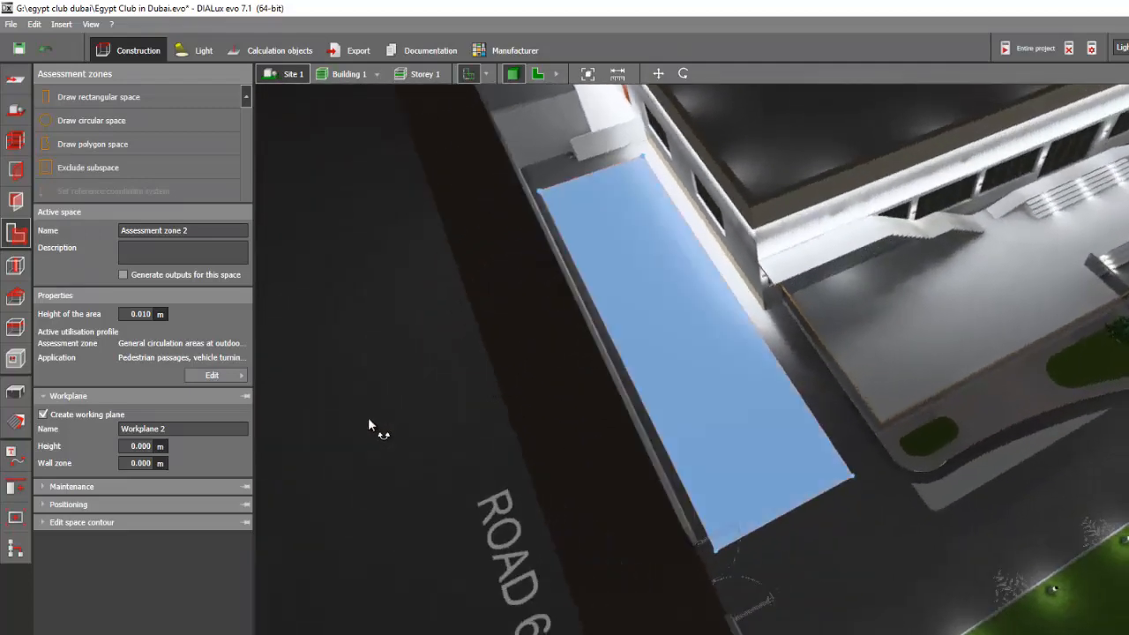
left_click_drag(370, 423, 455, 332)
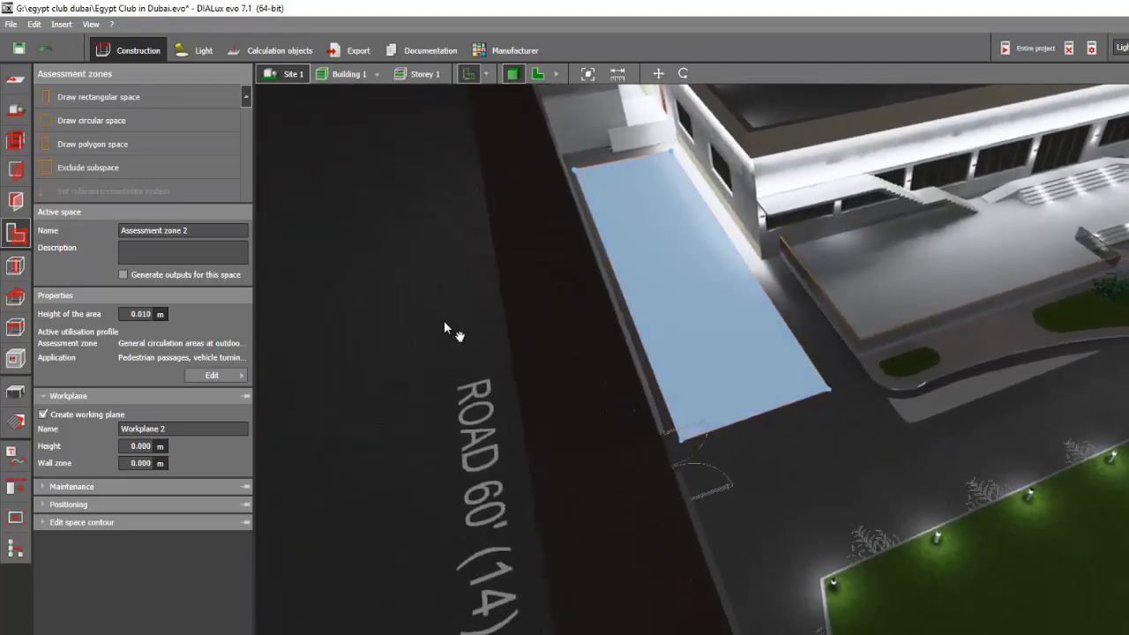
left_click_drag(450, 331, 406, 414)
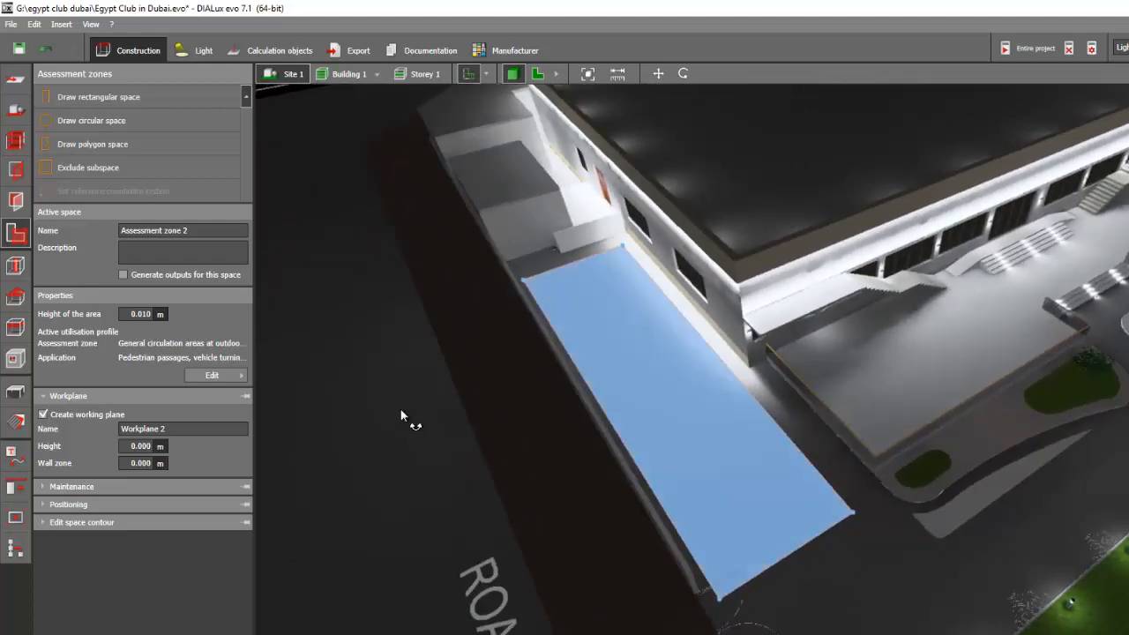
left_click_drag(402, 415, 434, 414)
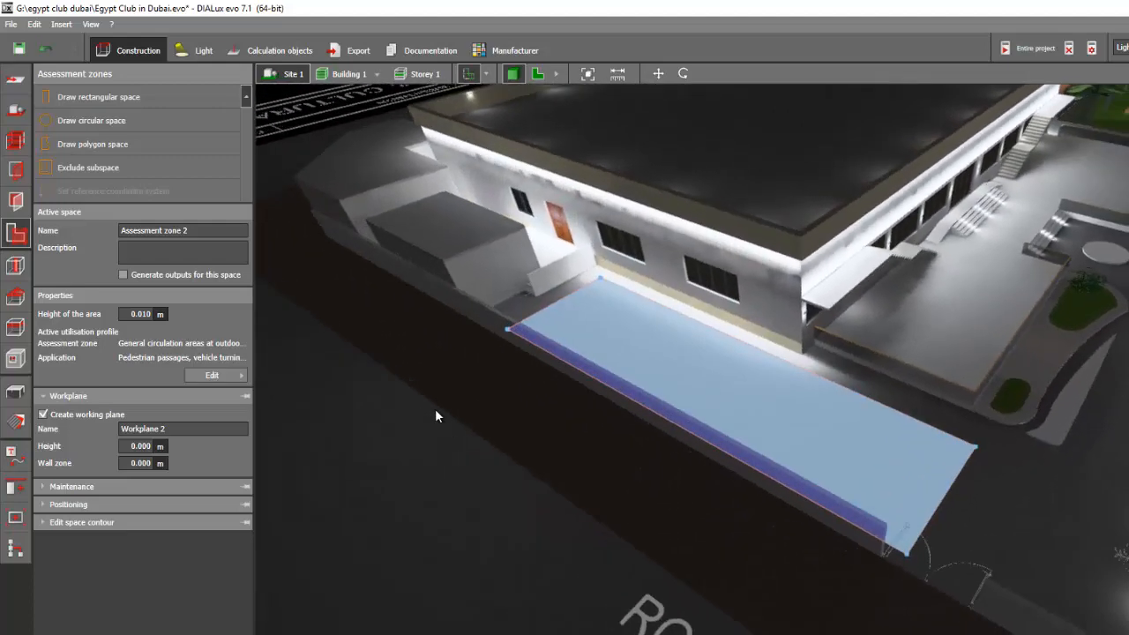
left_click_drag(438, 416, 370, 432)
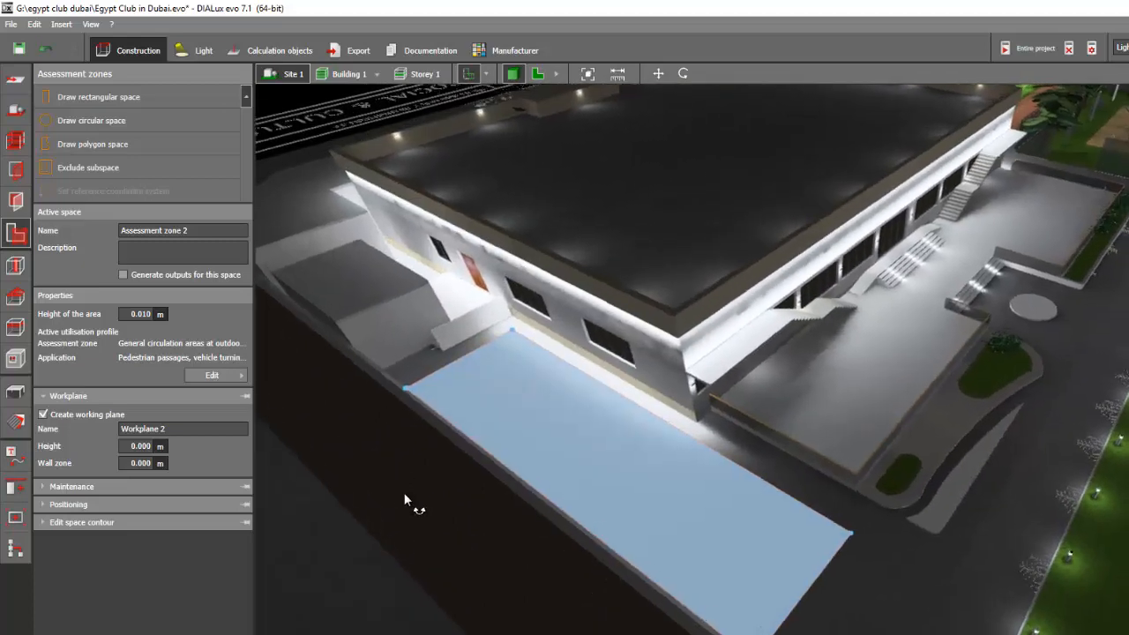
left_click_drag(405, 501, 451, 448)
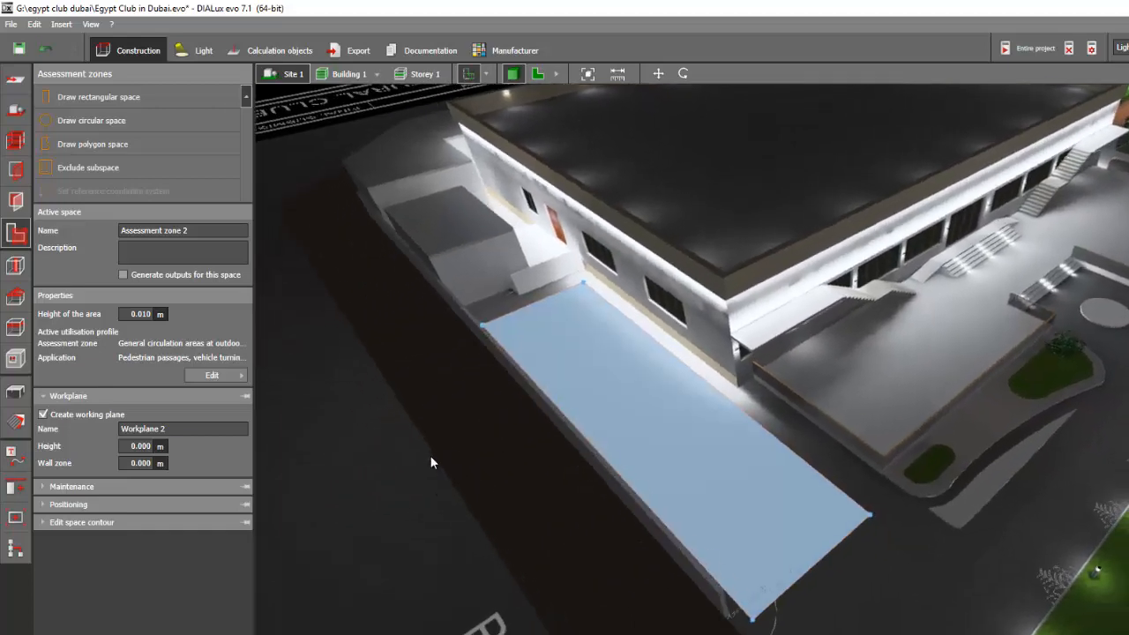
left_click_drag(432, 462, 656, 439)
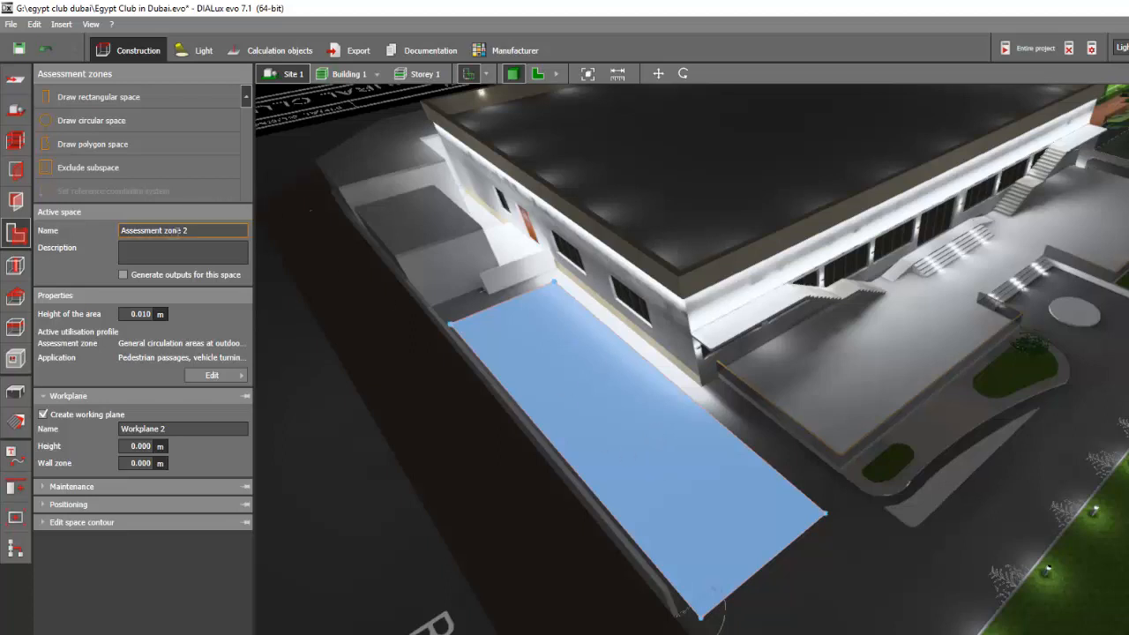
Step: Name the assessment zone Car Park and enable Generate outputs for this space
triple_click(155, 229)
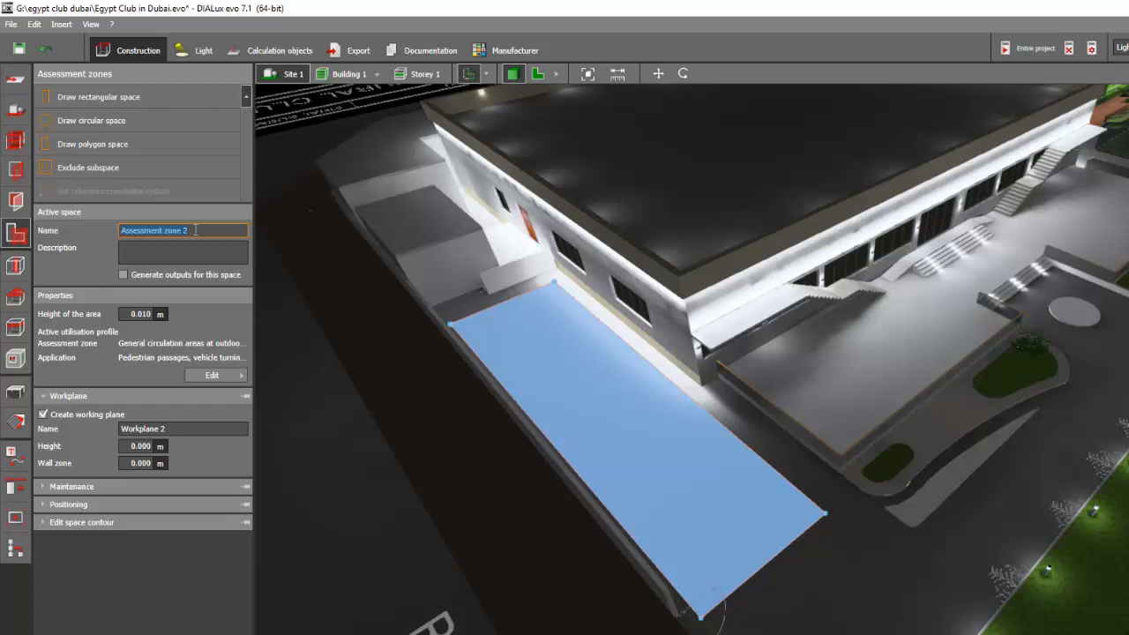
type("Car")
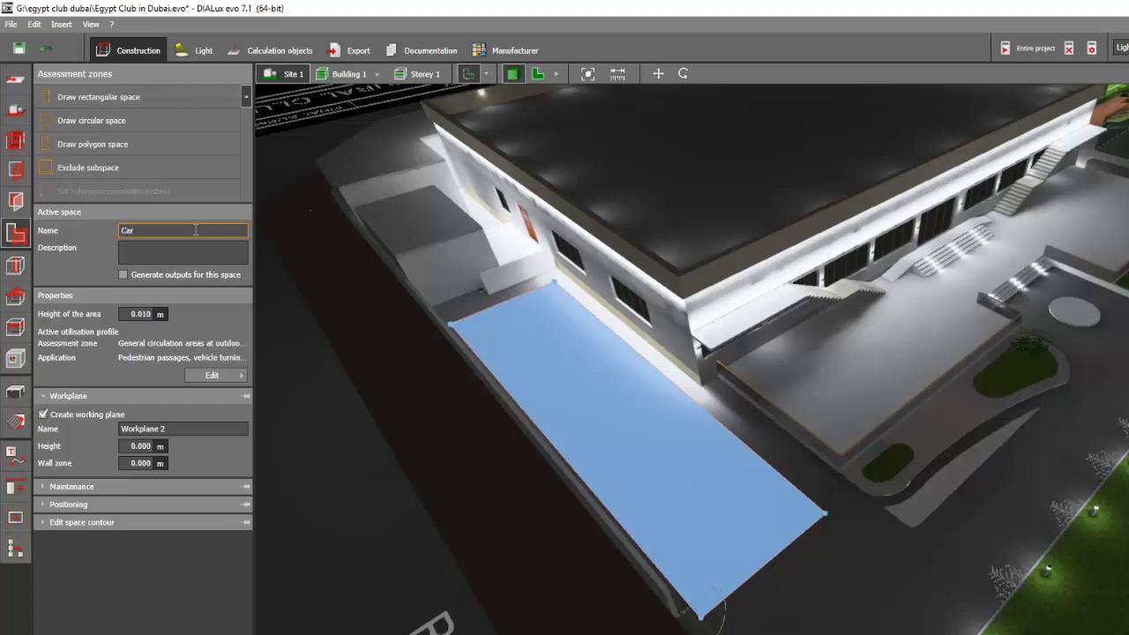
type("Park")
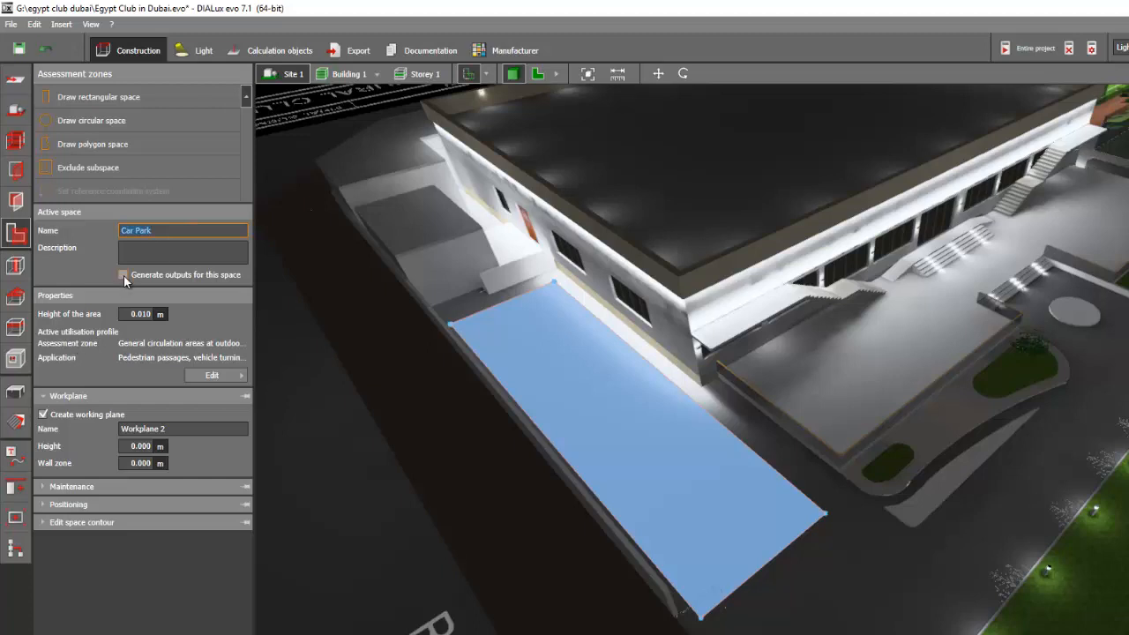
left_click(123, 275)
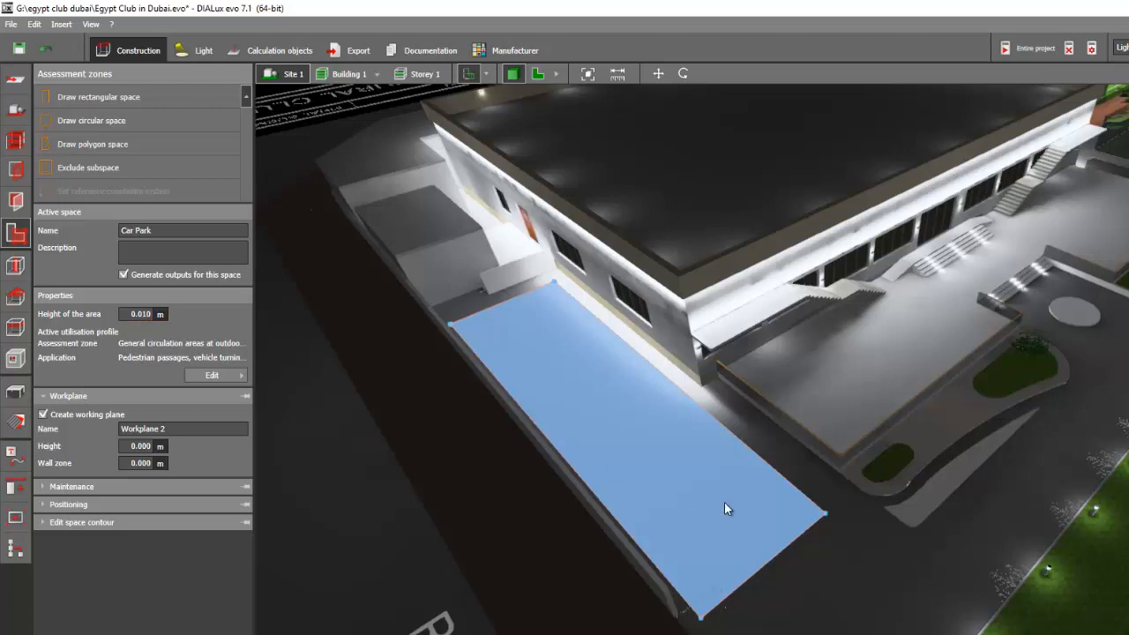
left_click(142, 314)
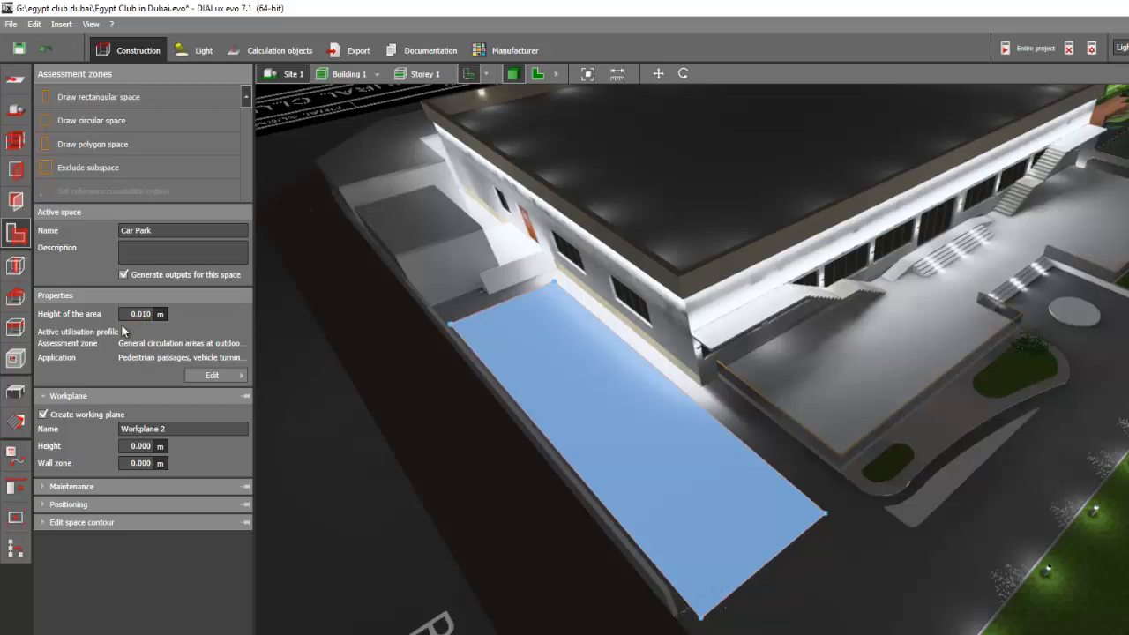
mouse_move(208, 351)
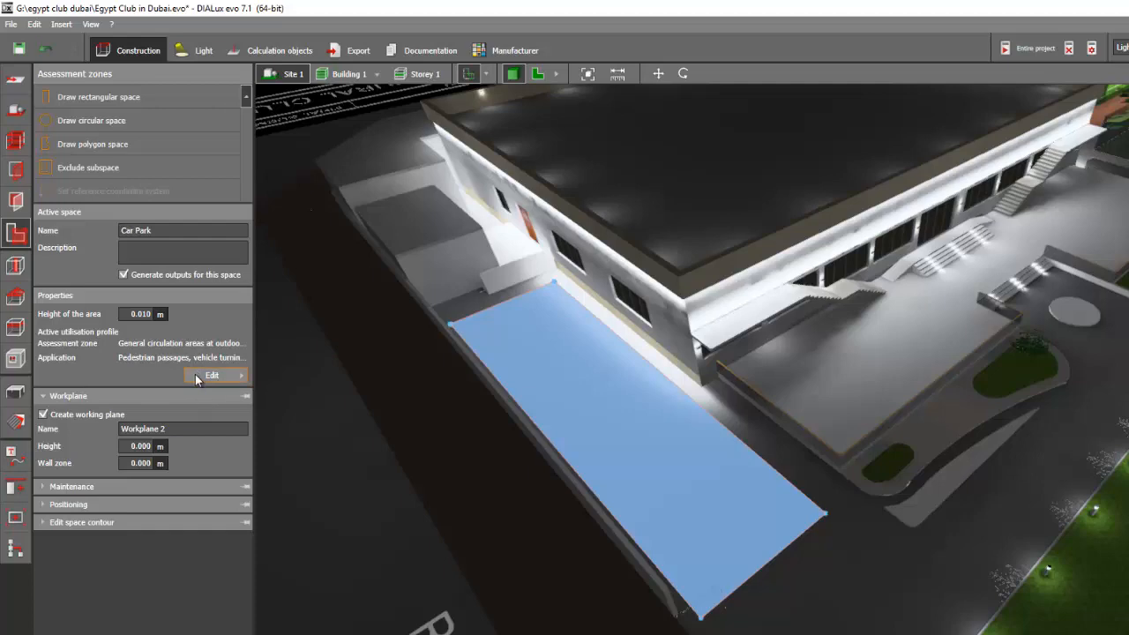
Step: Switch the Car Park utilisation profile to the Parking areas template with Medium traffic
left_click(212, 374)
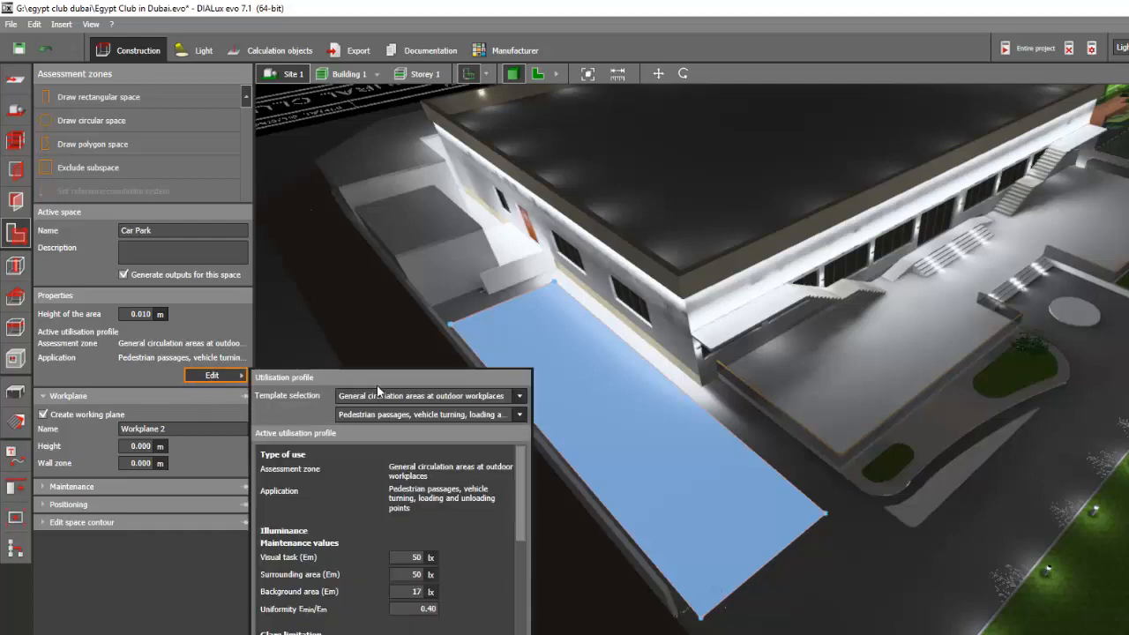
left_click(518, 395)
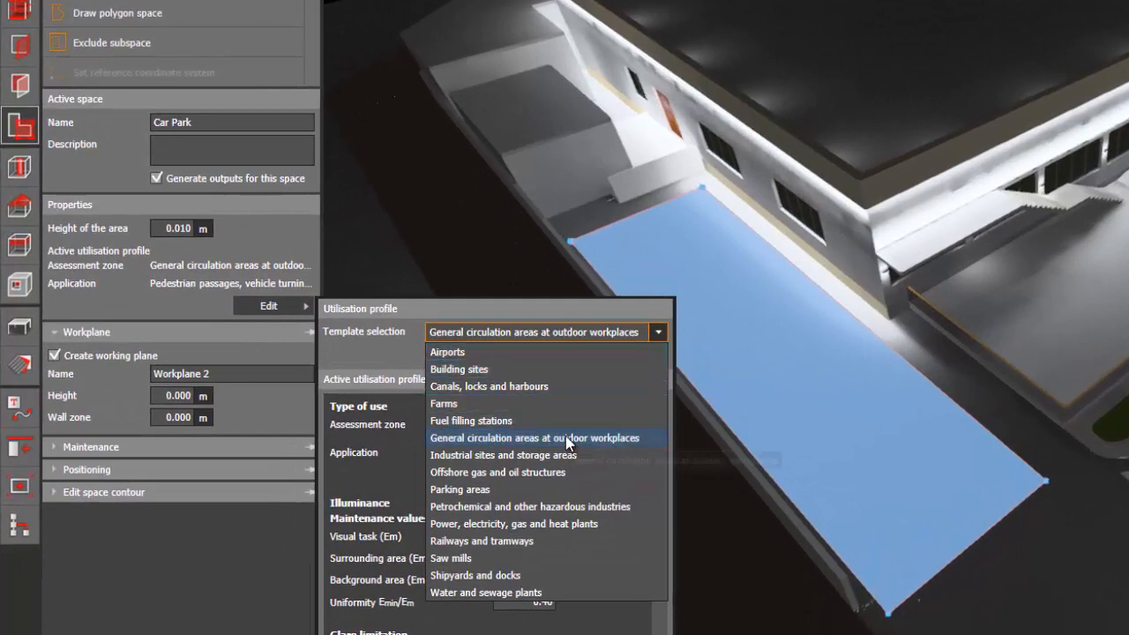
mouse_move(458, 490)
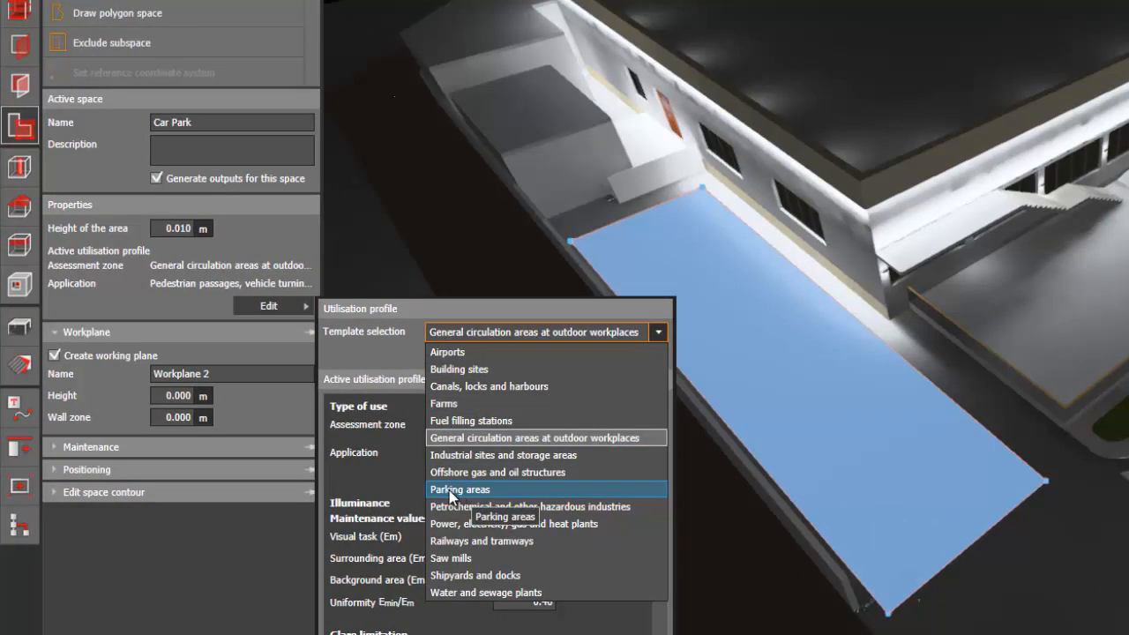
left_click(458, 489)
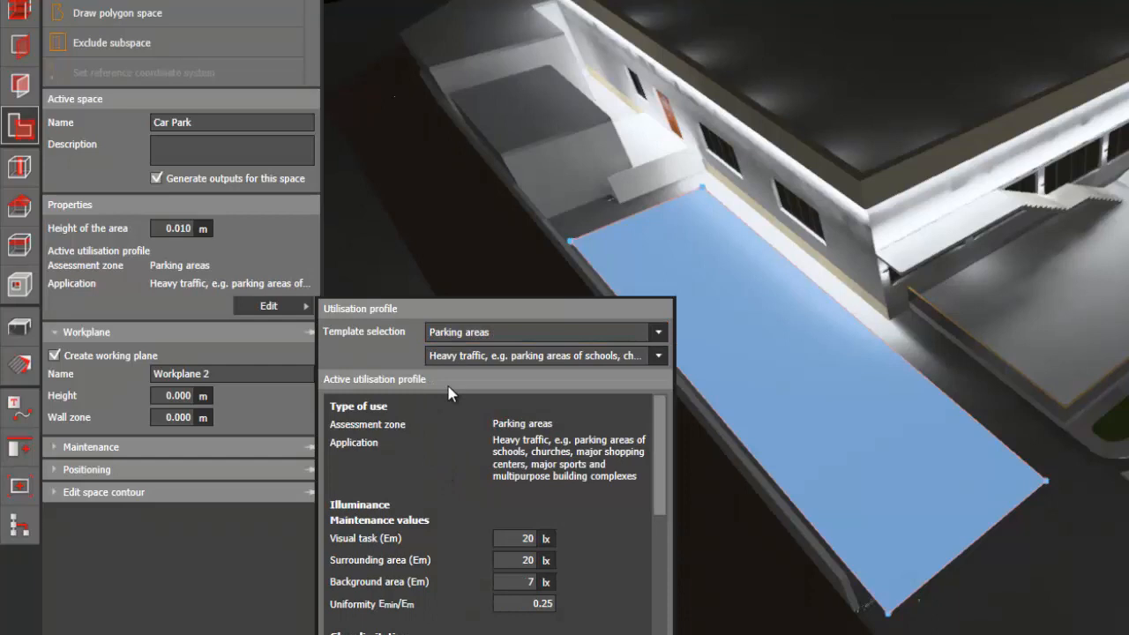
left_click(656, 356)
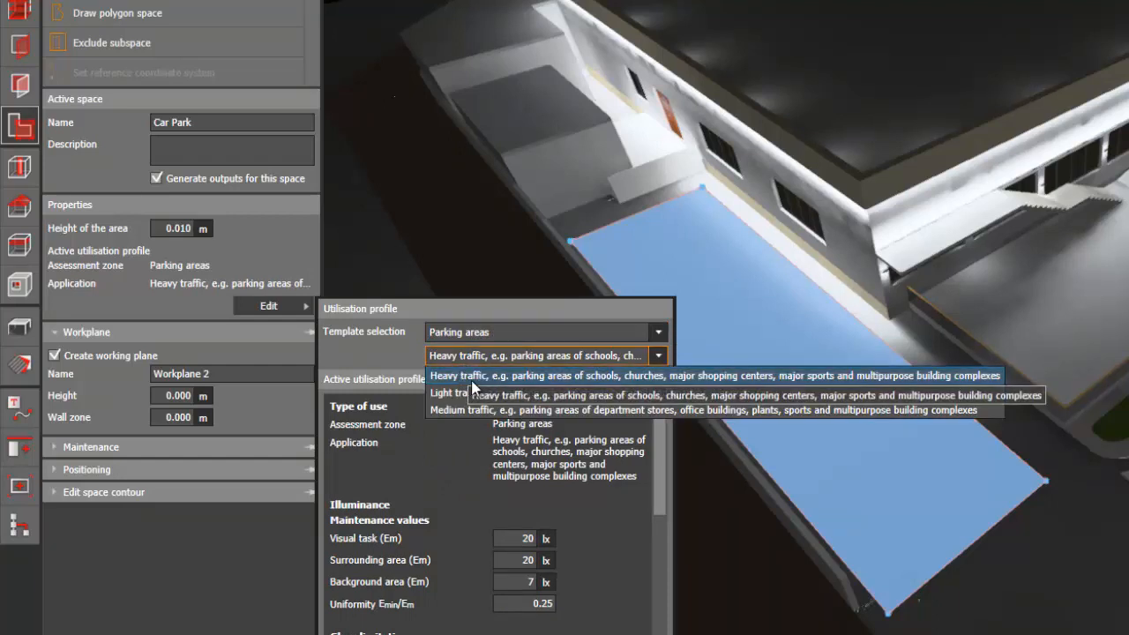
mouse_move(635, 391)
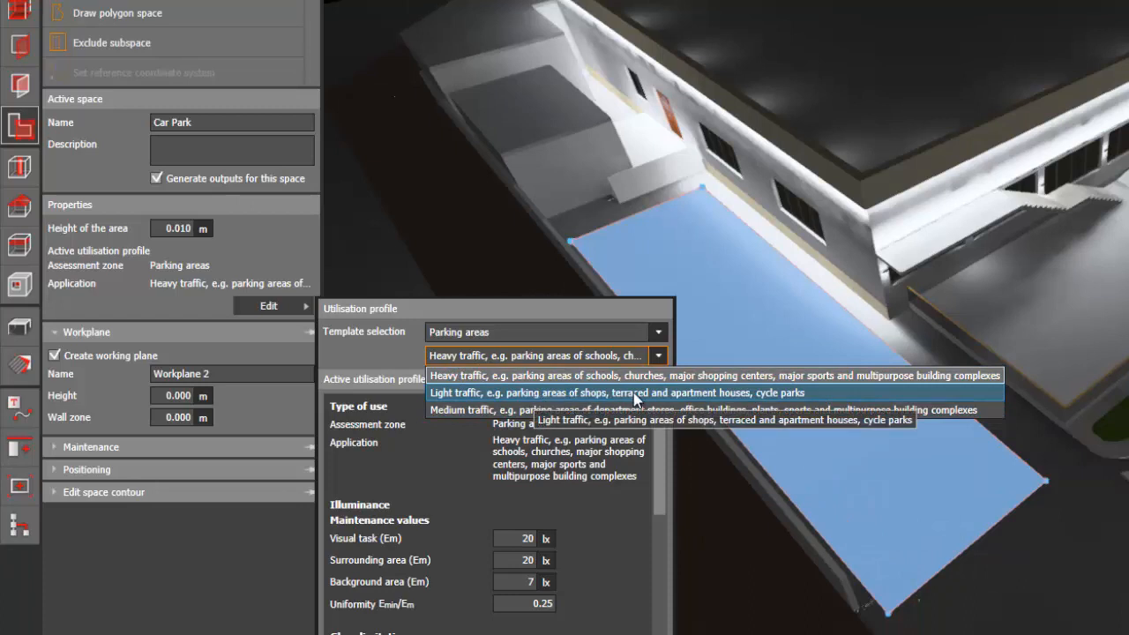
mouse_move(635, 409)
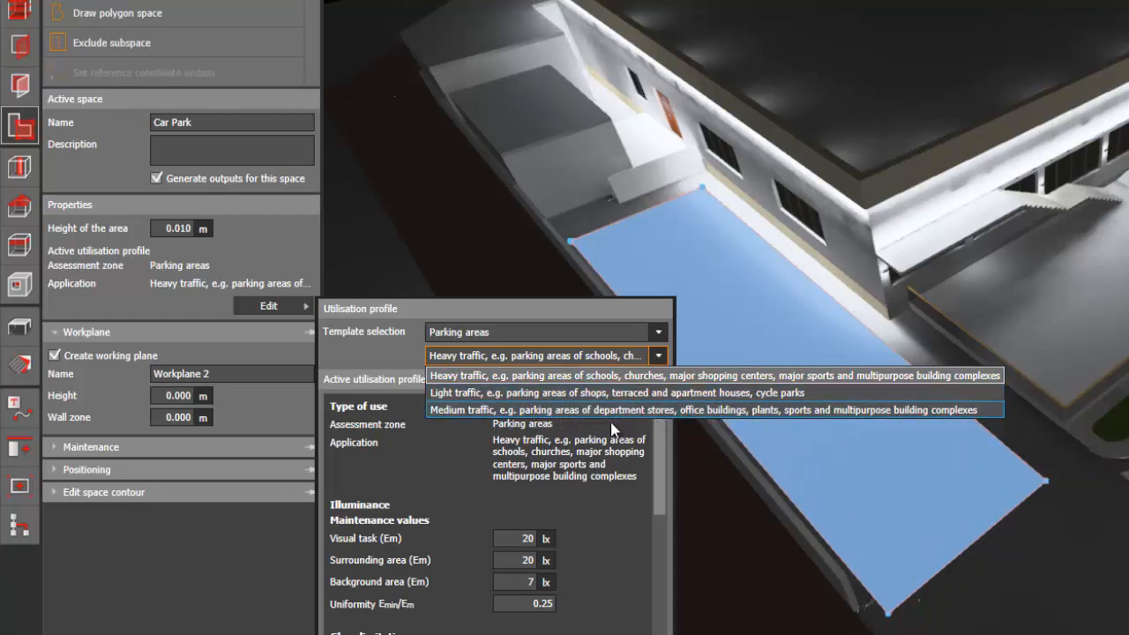
mouse_move(591, 409)
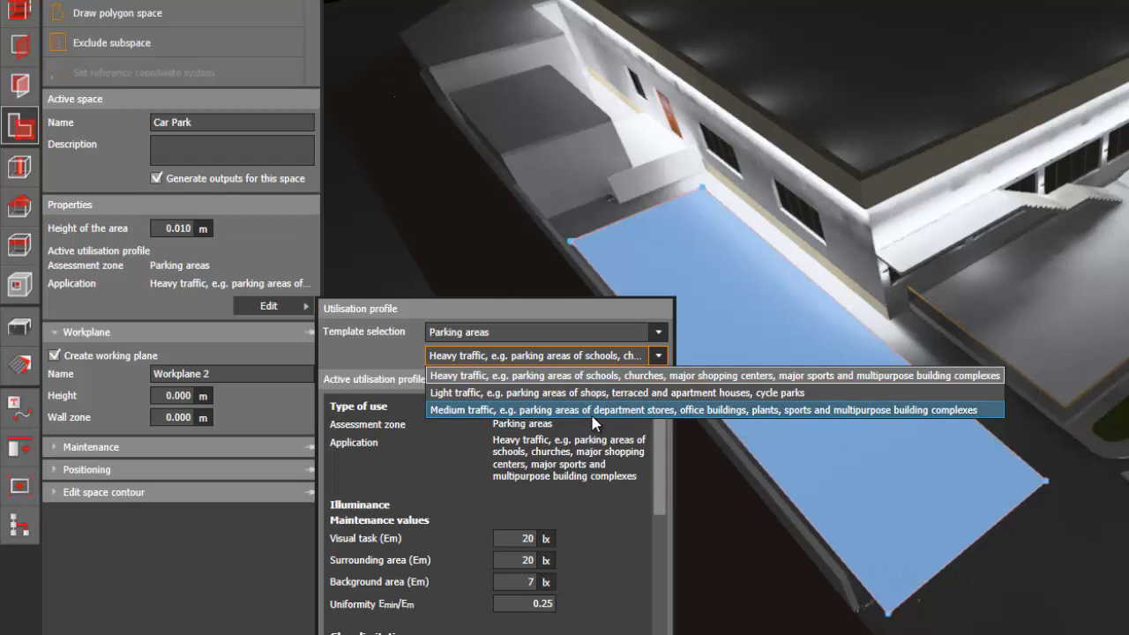
mouse_move(596, 391)
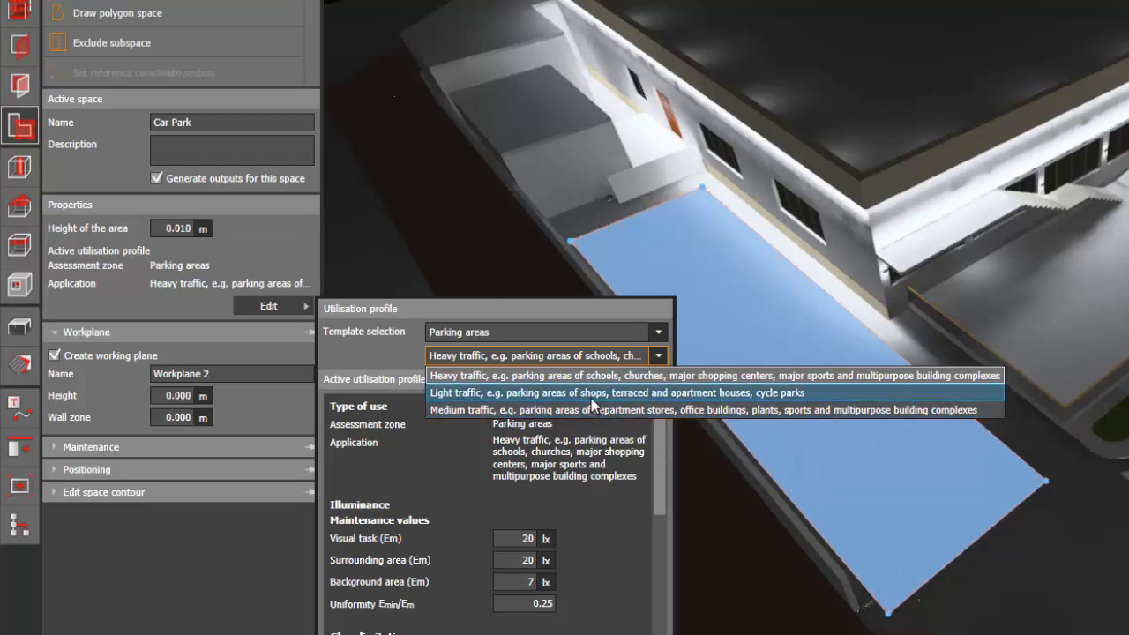
mouse_move(618, 409)
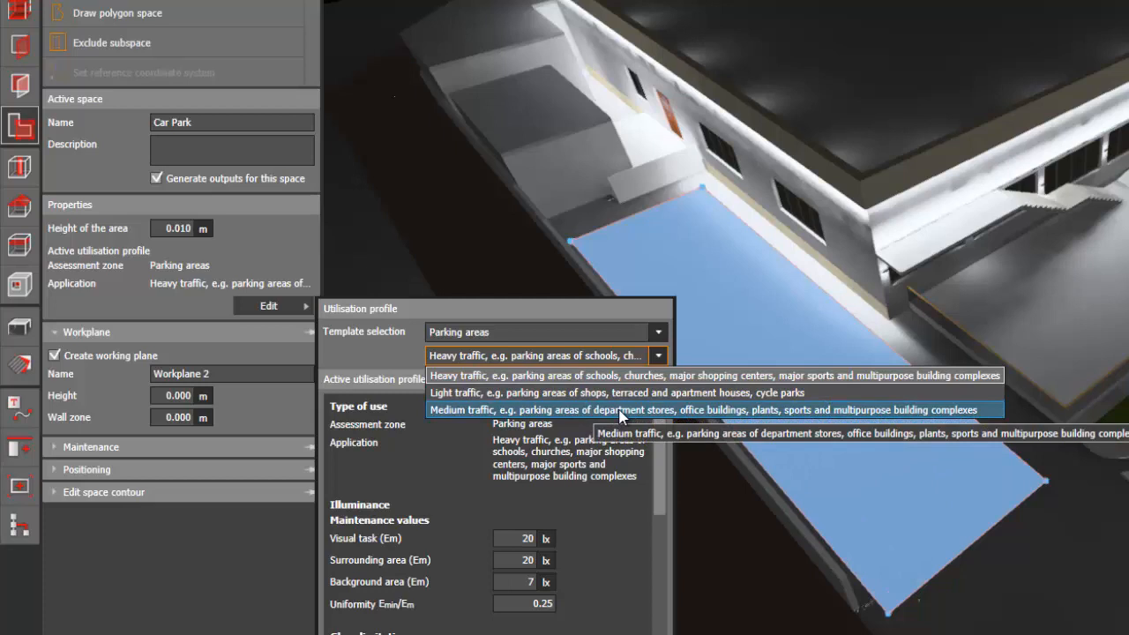
mouse_move(921, 418)
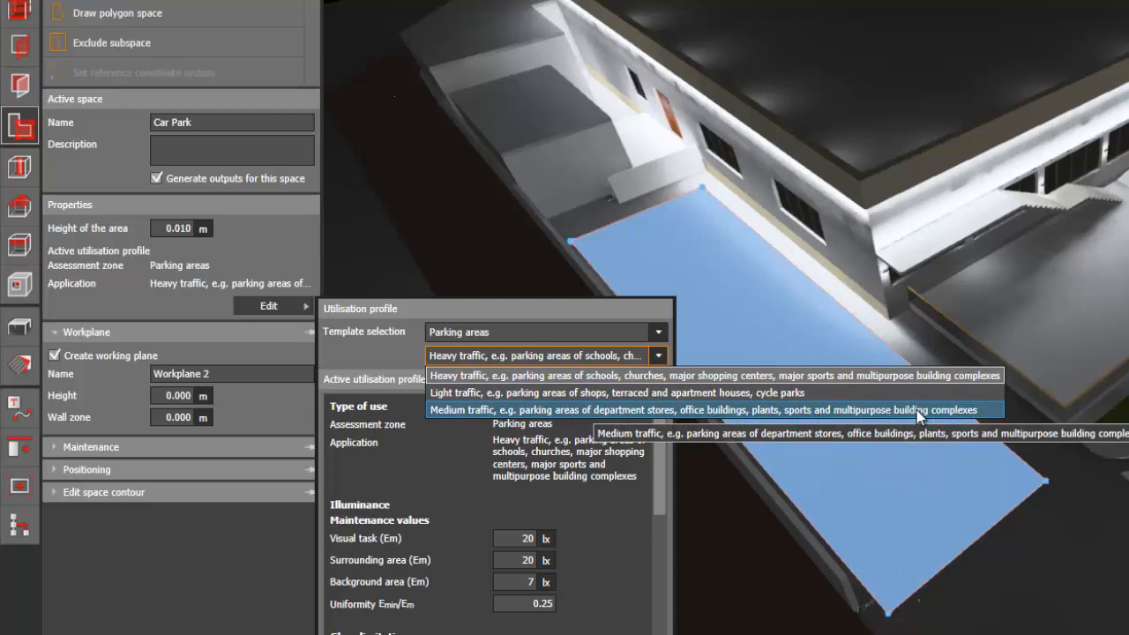
mouse_move(631, 417)
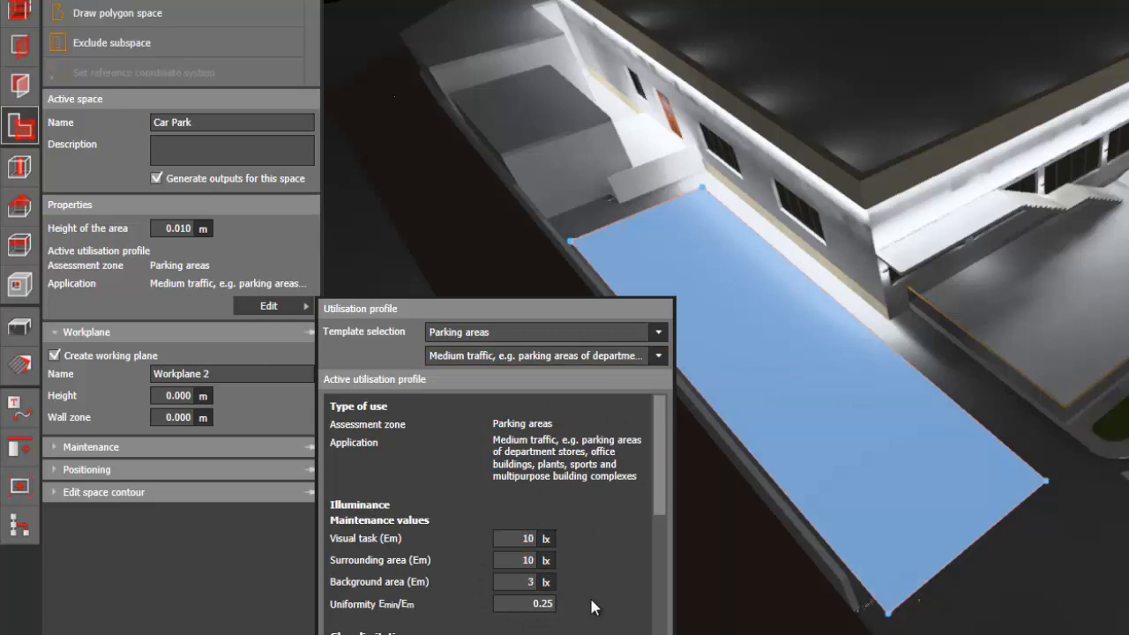
mouse_move(591, 617)
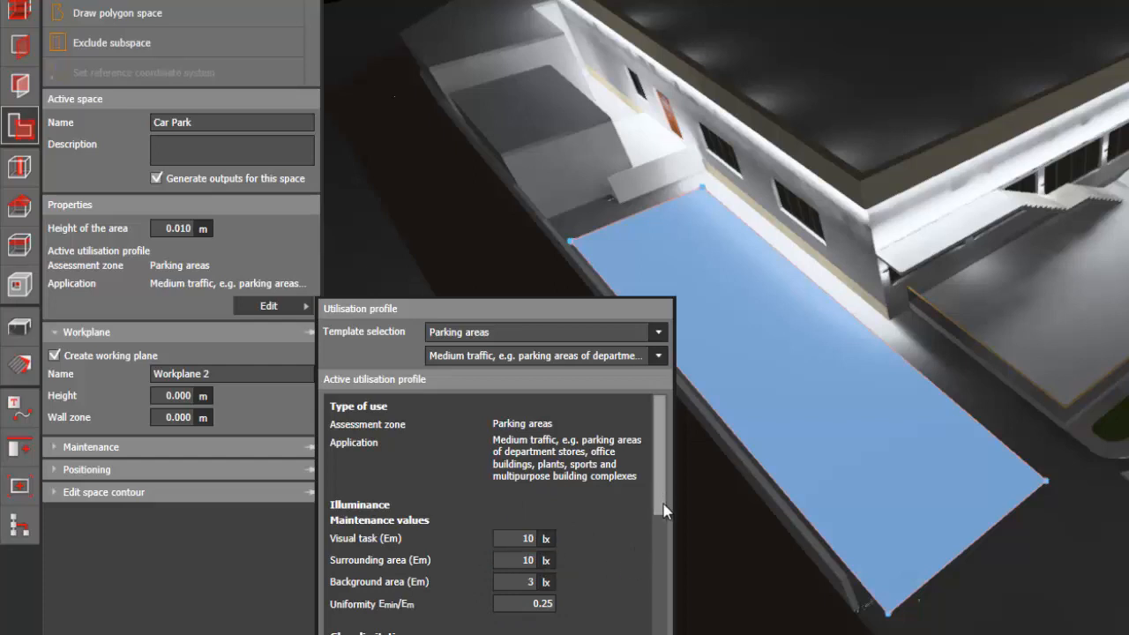
scroll("down", 3)
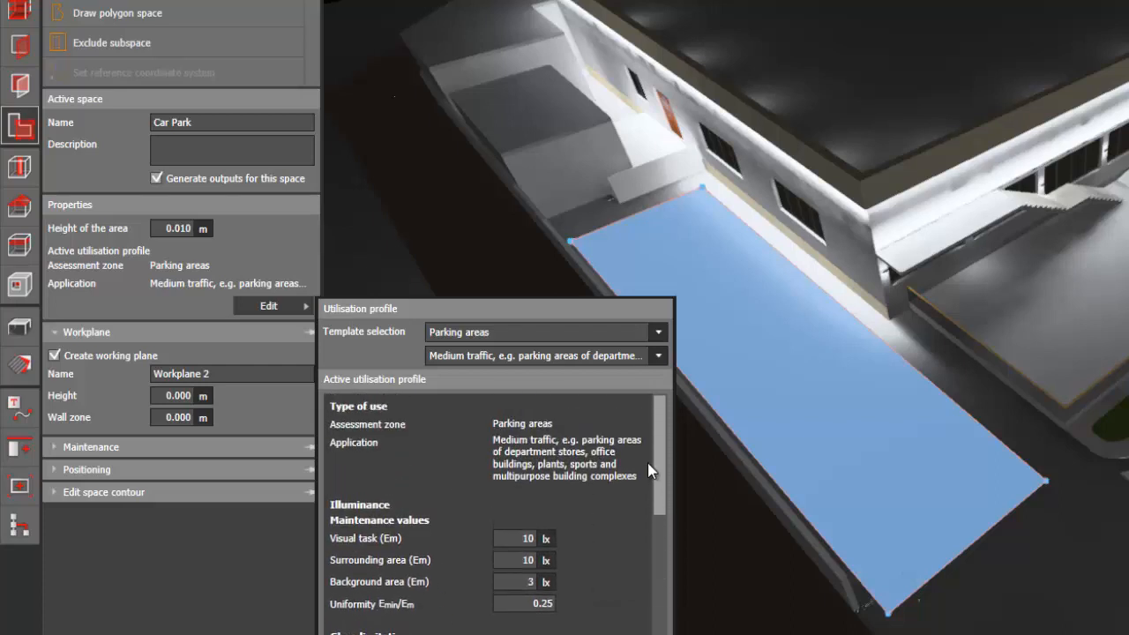
mouse_move(621, 554)
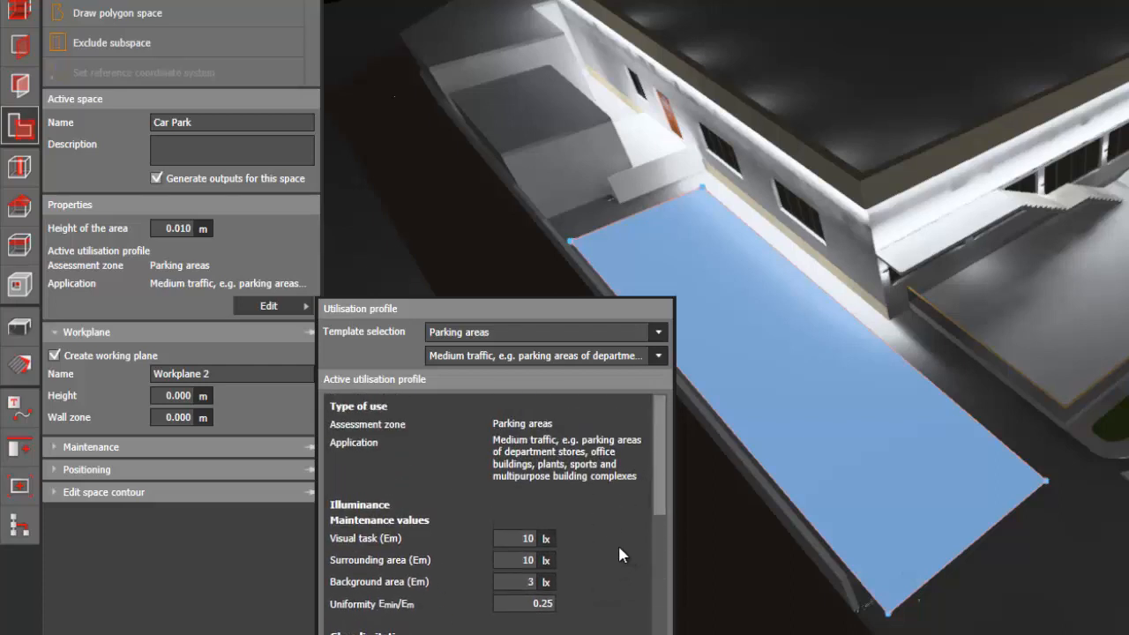
mouse_move(476, 610)
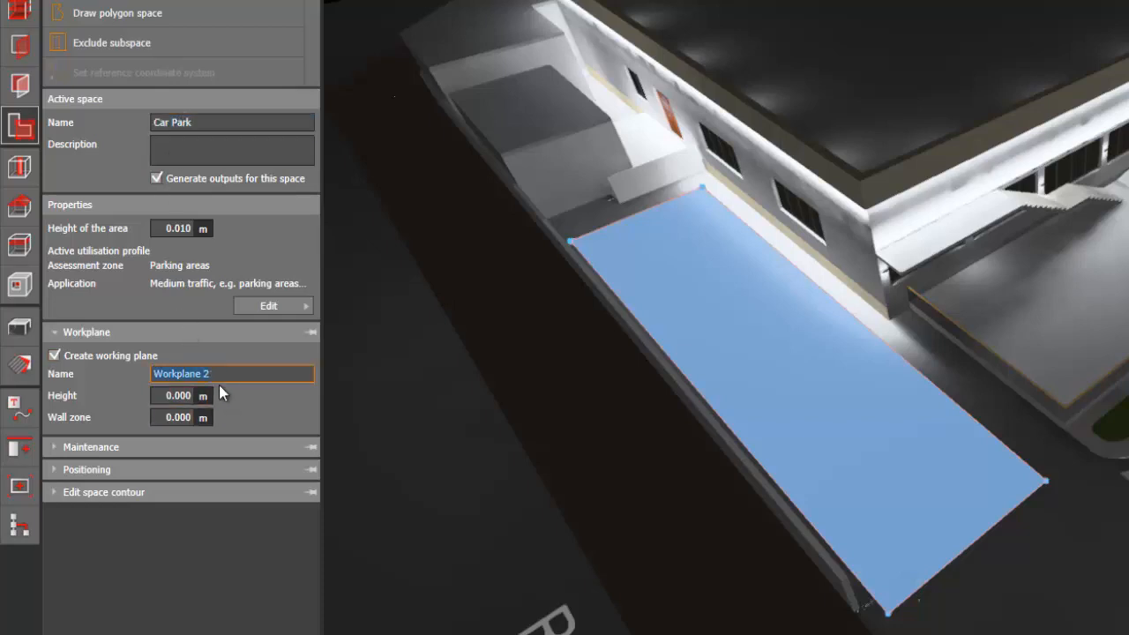
Step: Rename the Car Park zone's working plane to Car Park
type("Car Park")
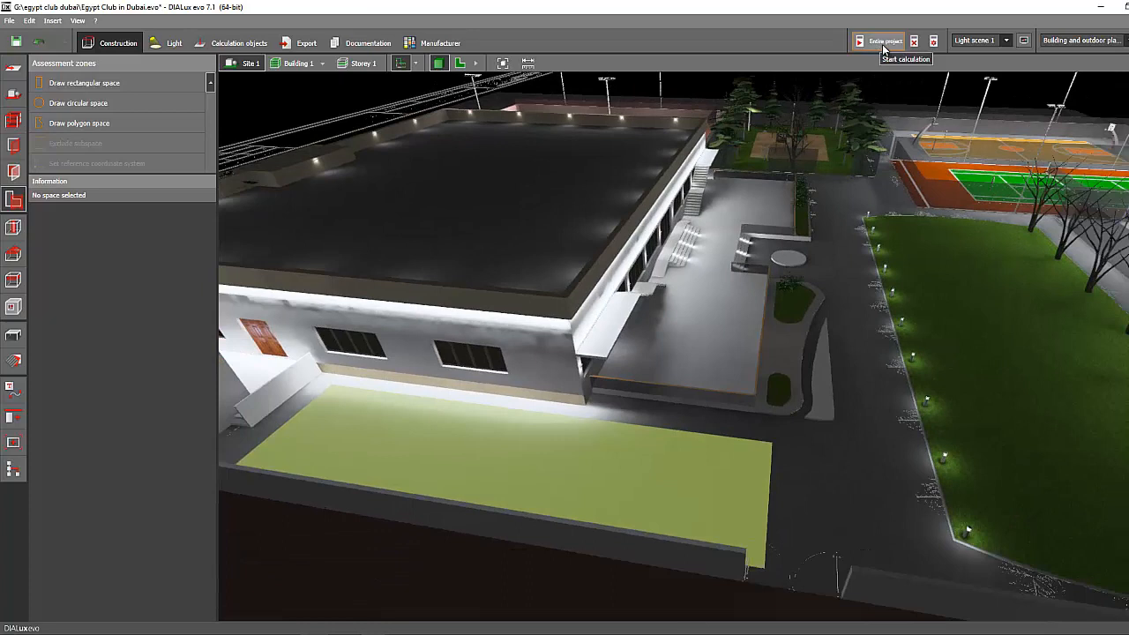
Step: Start the lighting calculation for the project and orbit the site while it runs
left_click(884, 41)
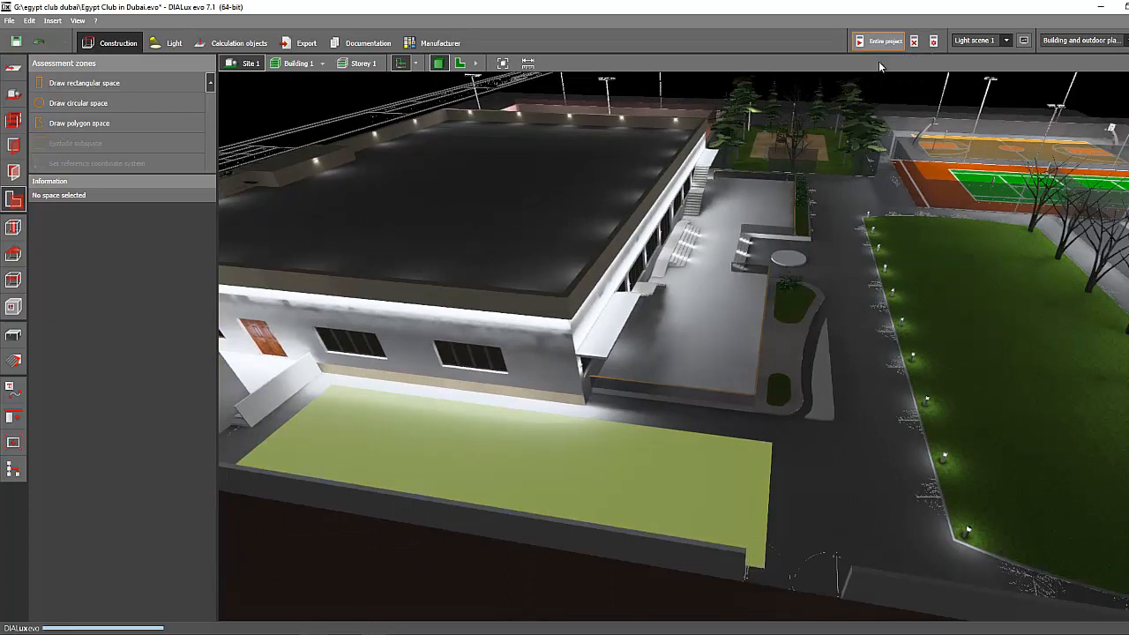
left_click(882, 41)
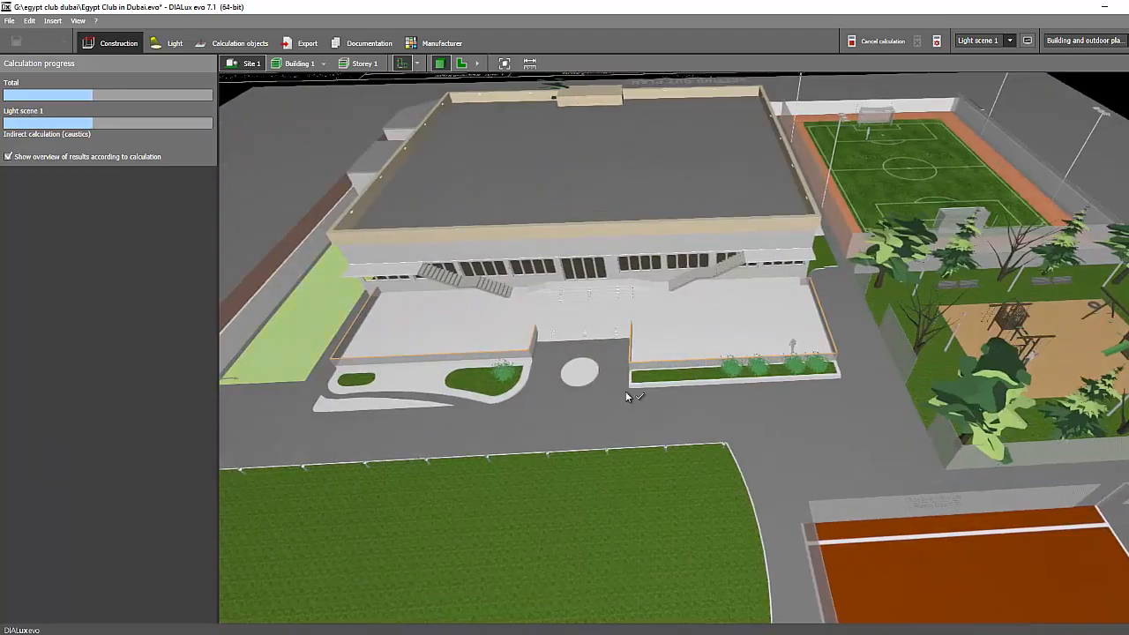
left_click_drag(626, 397, 656, 273)
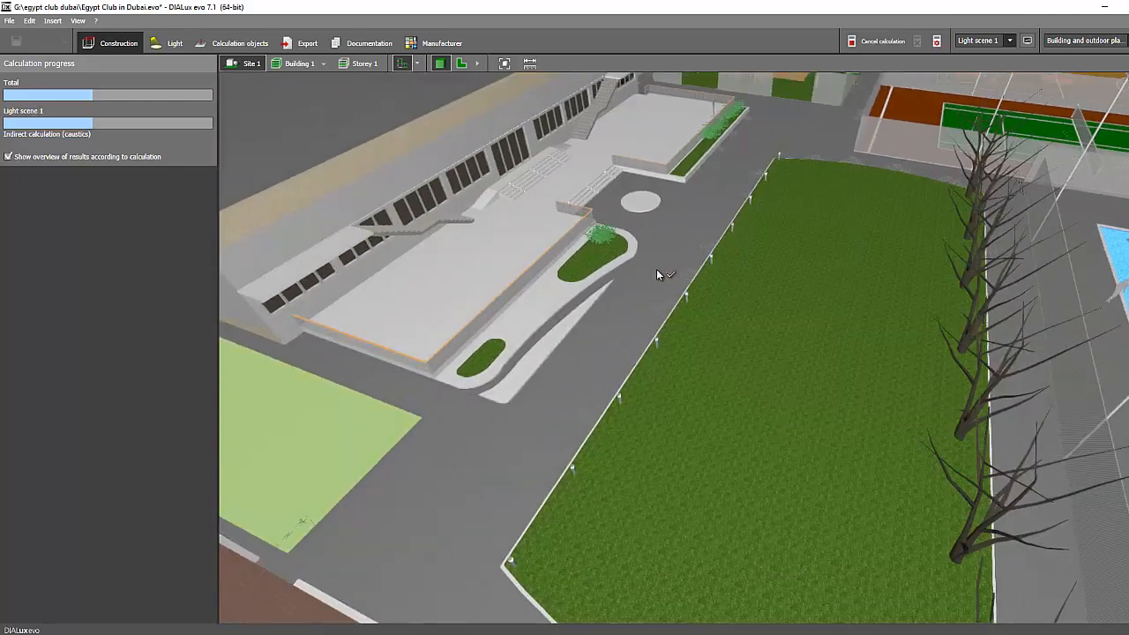
left_click_drag(656, 275, 635, 321)
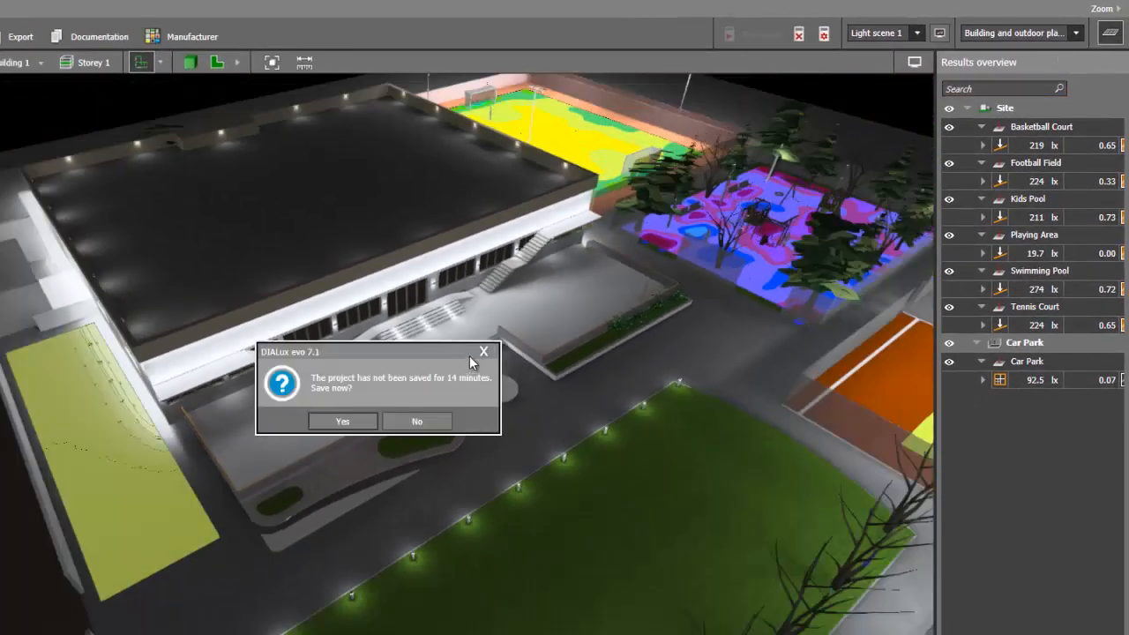
Step: Dismiss the 'project has not been saved' reminder and orbit to inspect the calculated site
left_click(416, 419)
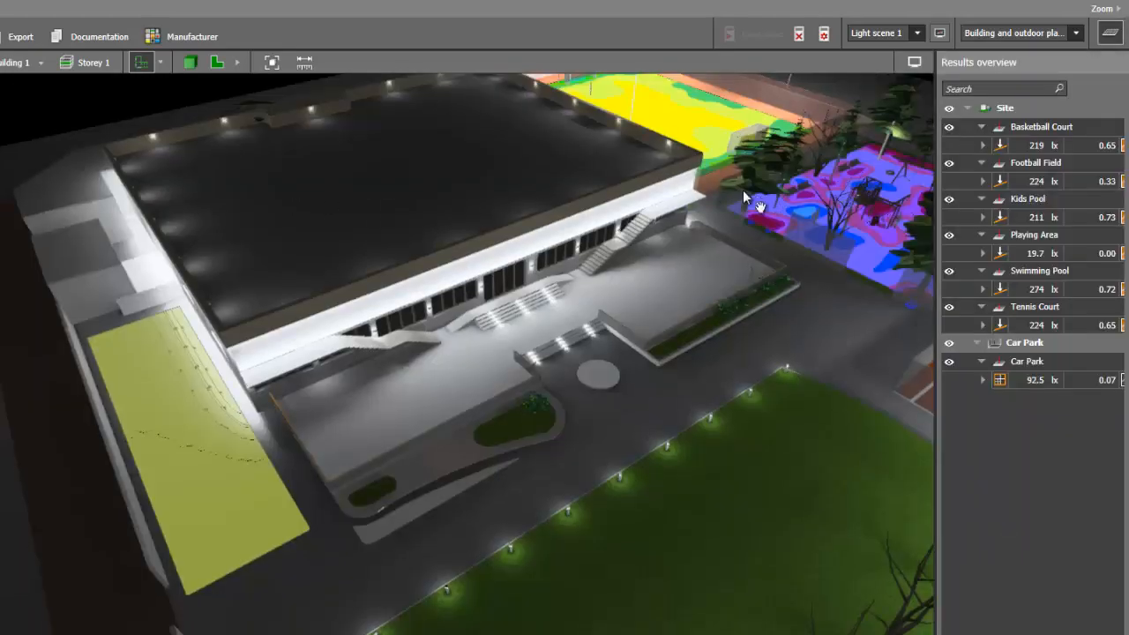
left_click_drag(750, 202, 638, 314)
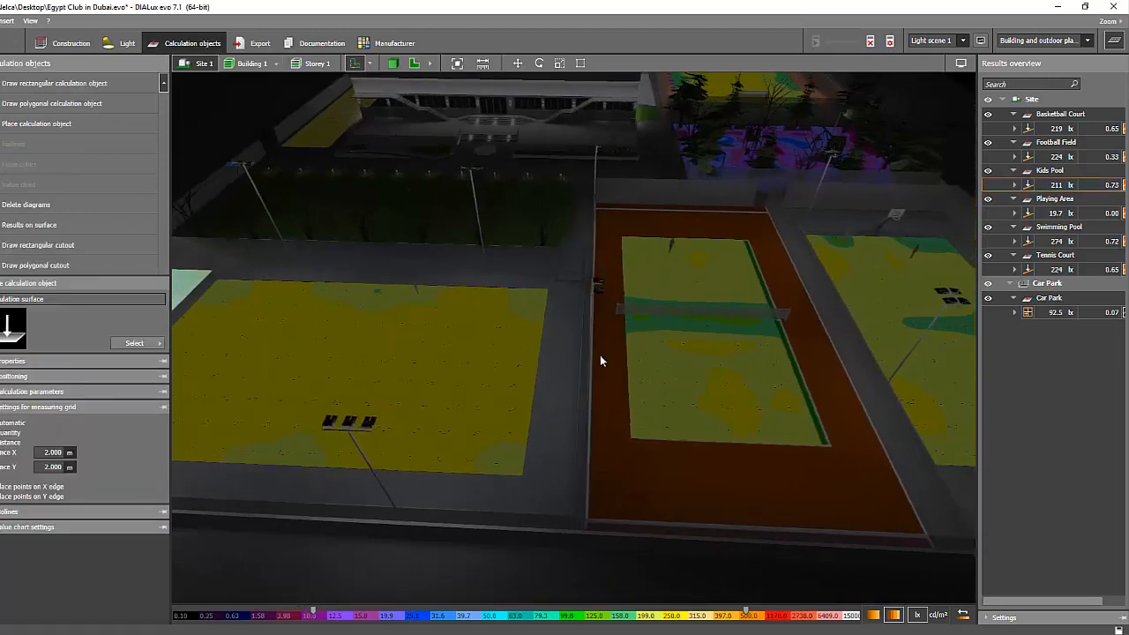
Step: Inspect the false-colour results around the Car Park, then bring up the Documentation report
left_click_drag(601, 359, 485, 344)
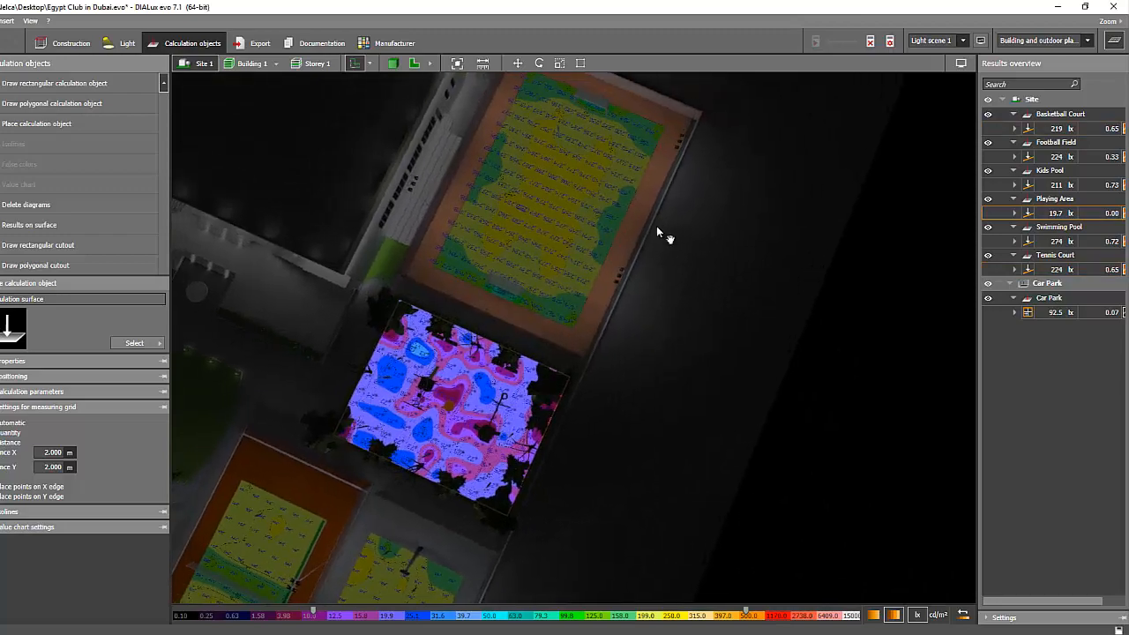
left_click_drag(656, 231, 646, 284)
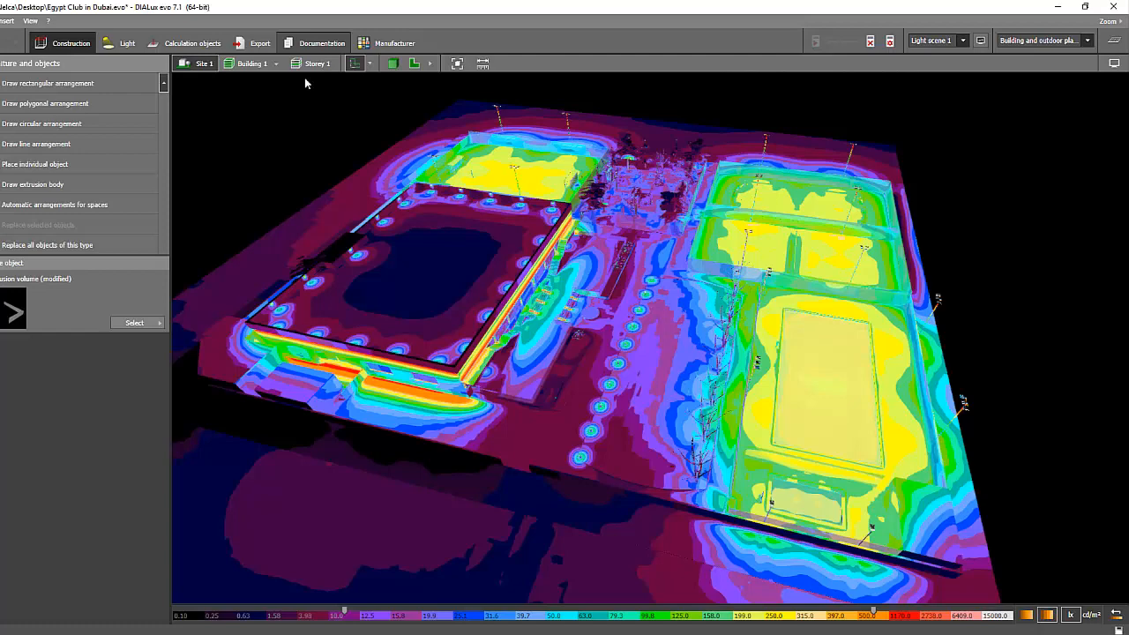
left_click(321, 42)
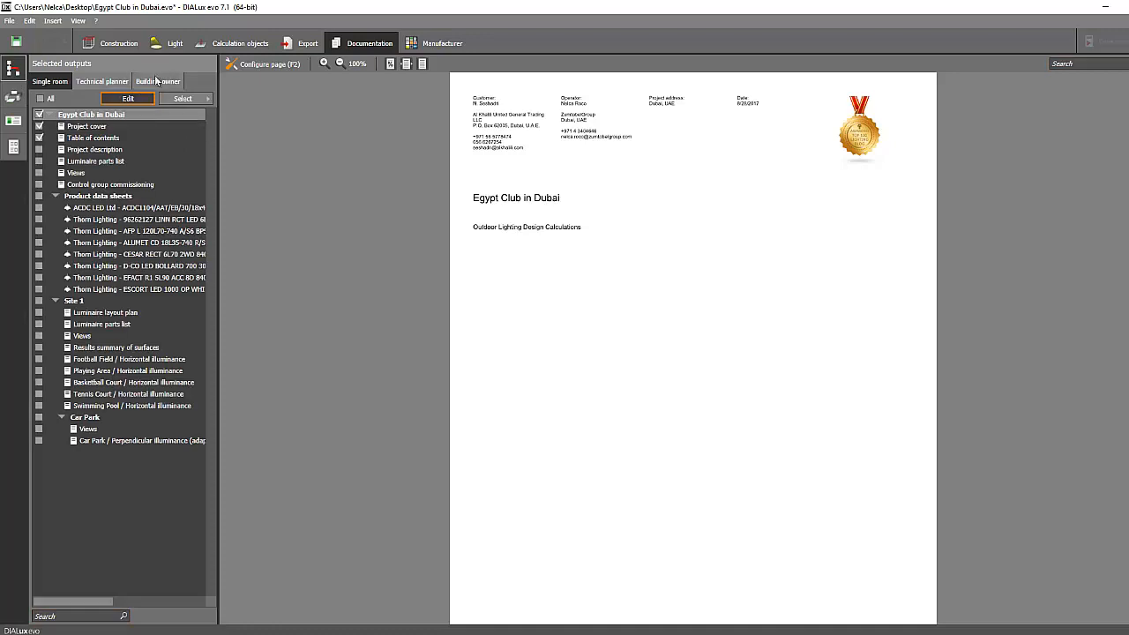
Step: Tick Car Park's Perpendicular illuminance (adaptive) page into the report, preview it, and return to Construction
left_click(88, 428)
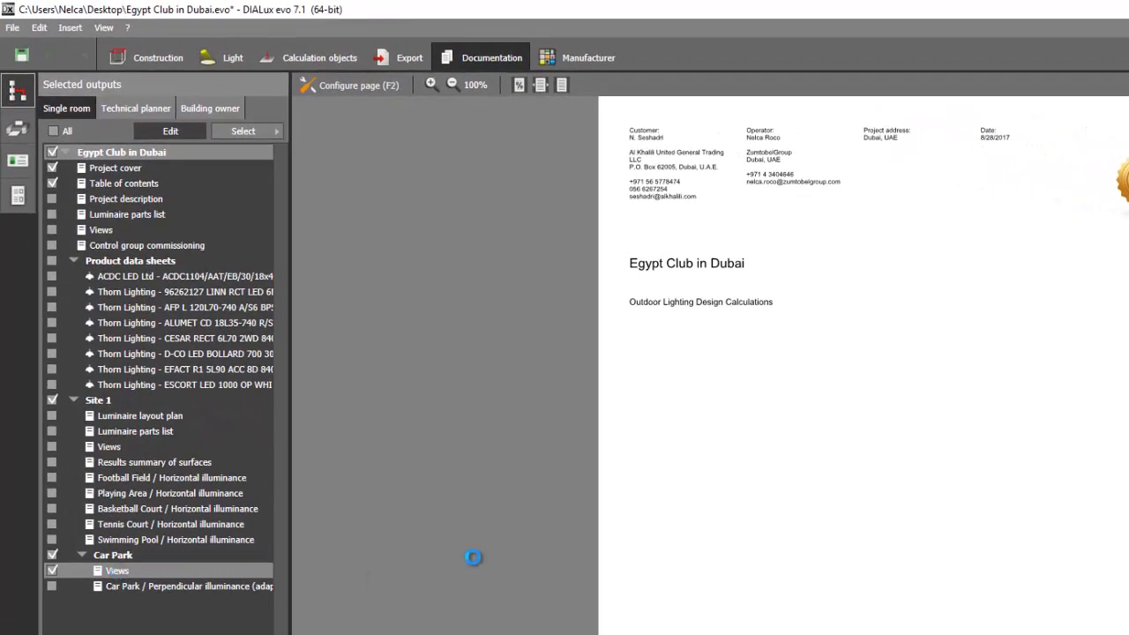
left_click(116, 571)
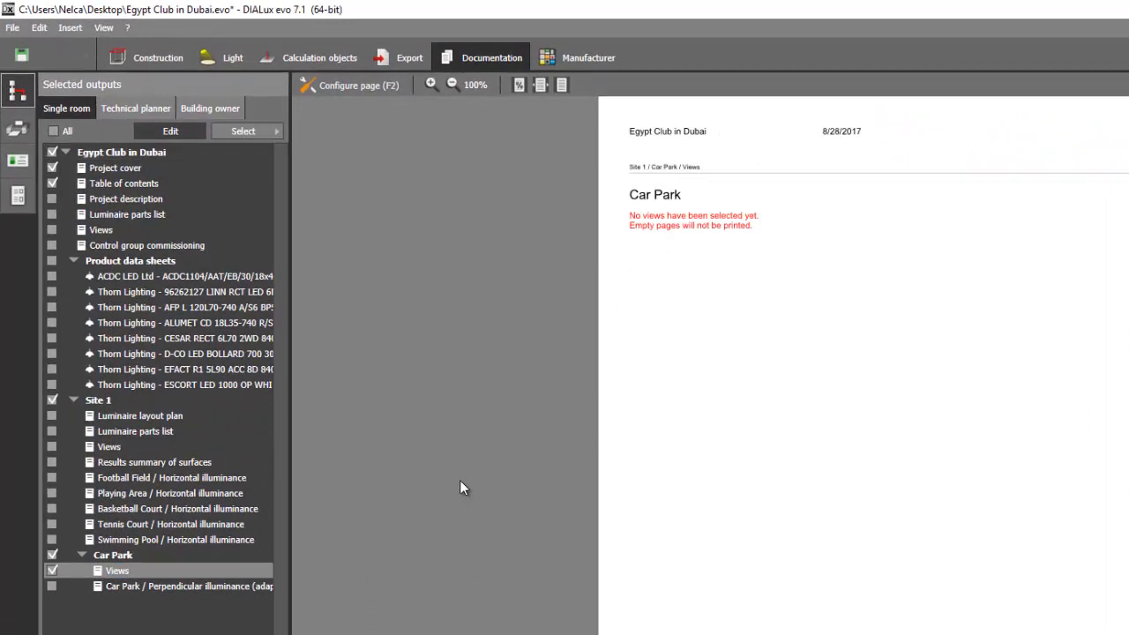
mouse_move(466, 286)
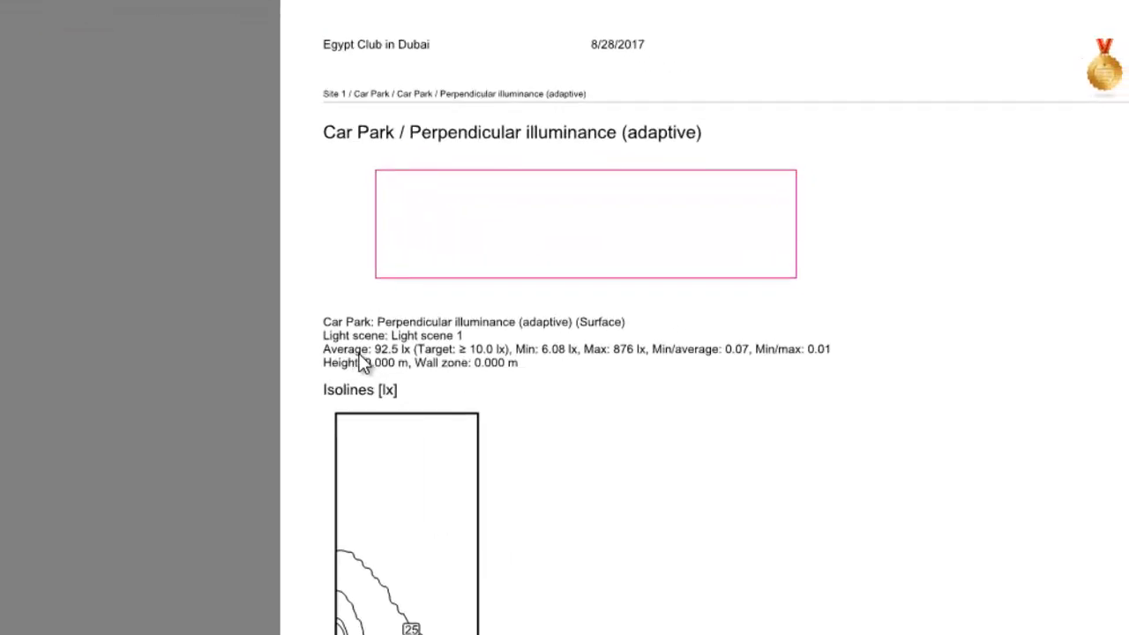
mouse_move(387, 363)
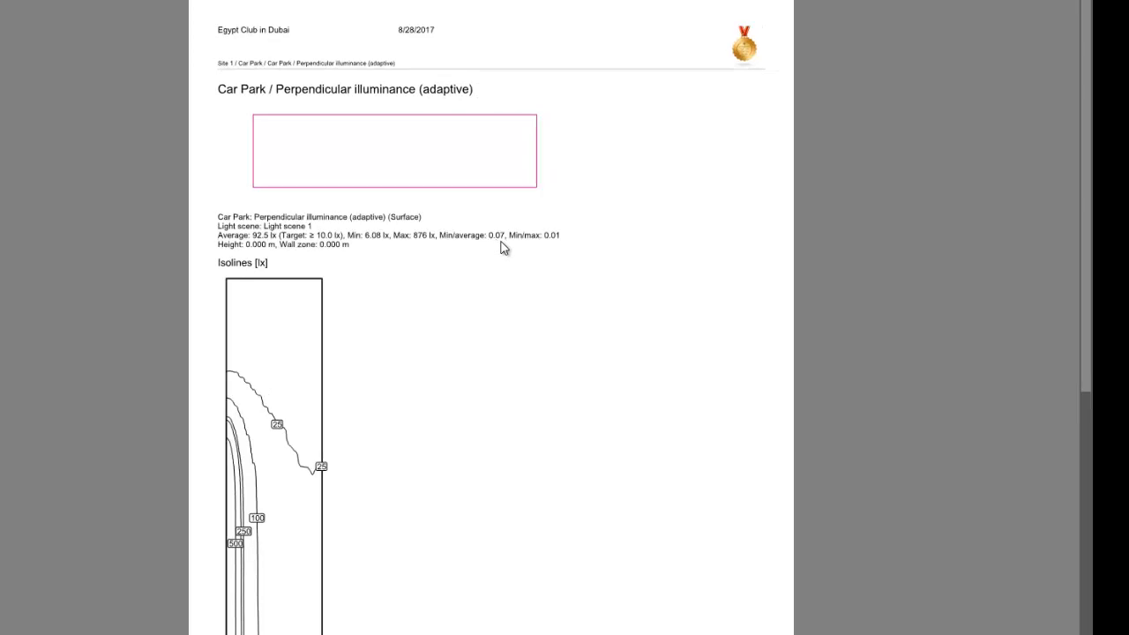
mouse_move(433, 262)
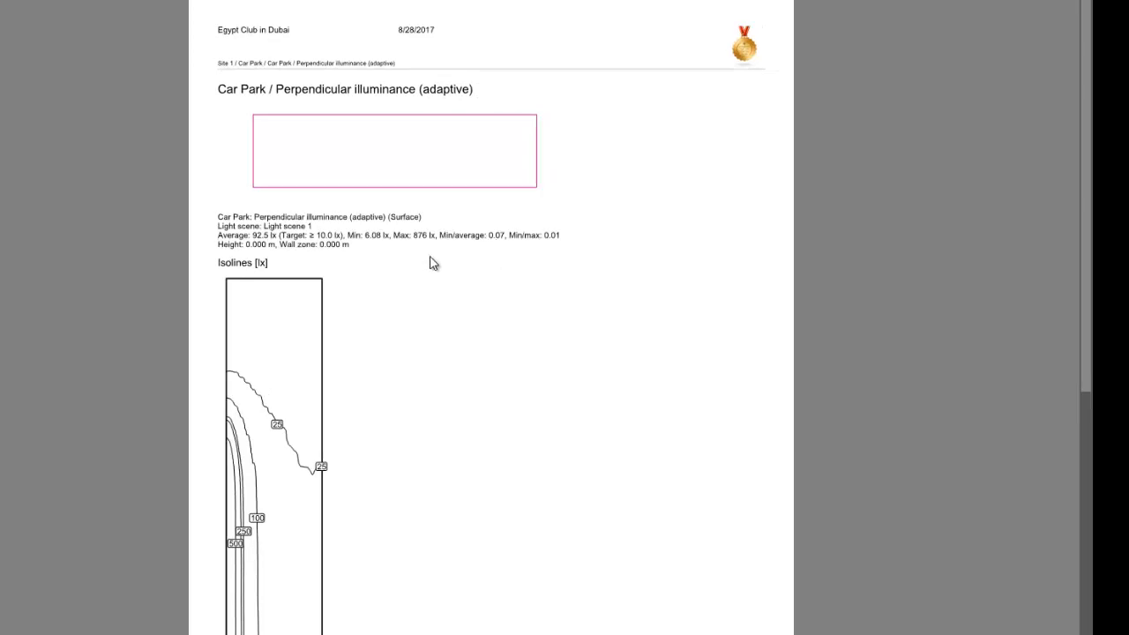
mouse_move(511, 247)
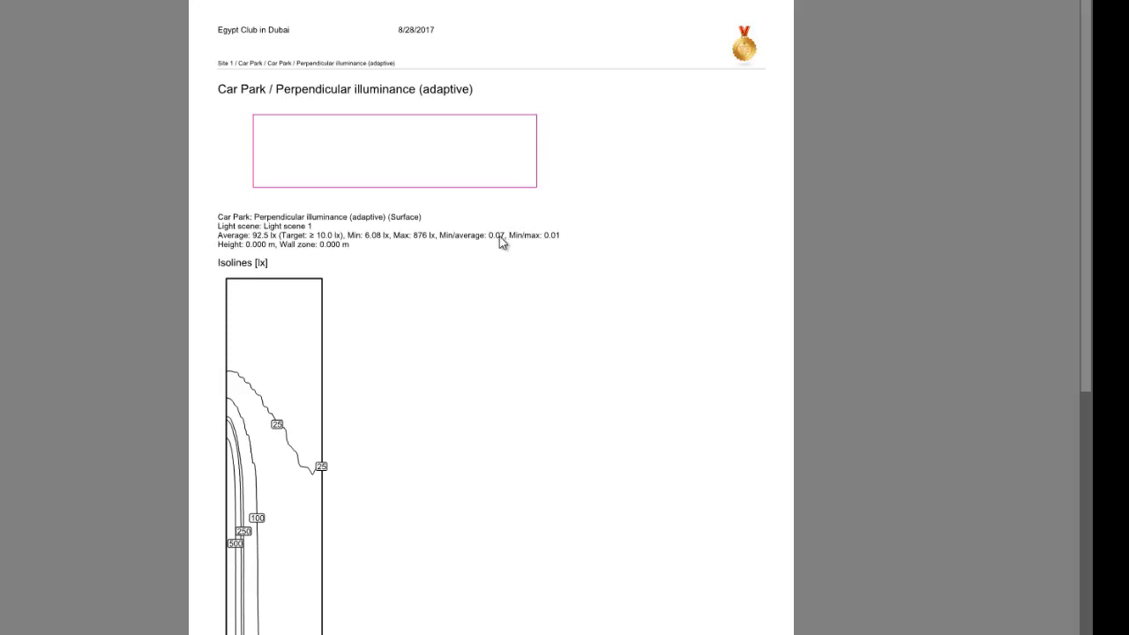
mouse_move(508, 254)
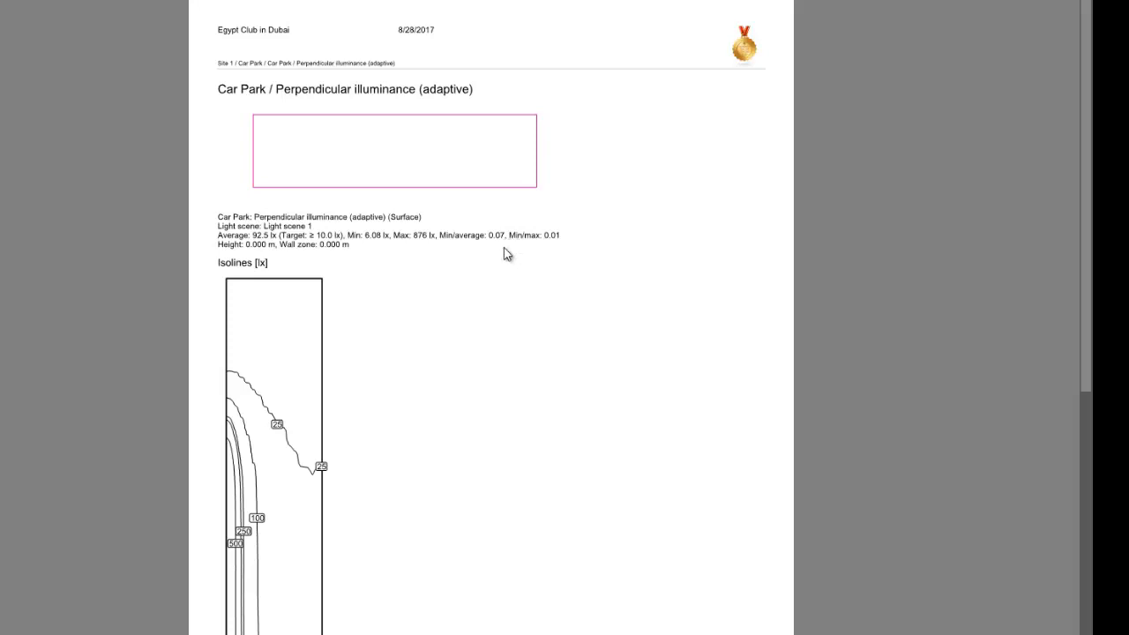
mouse_move(385, 292)
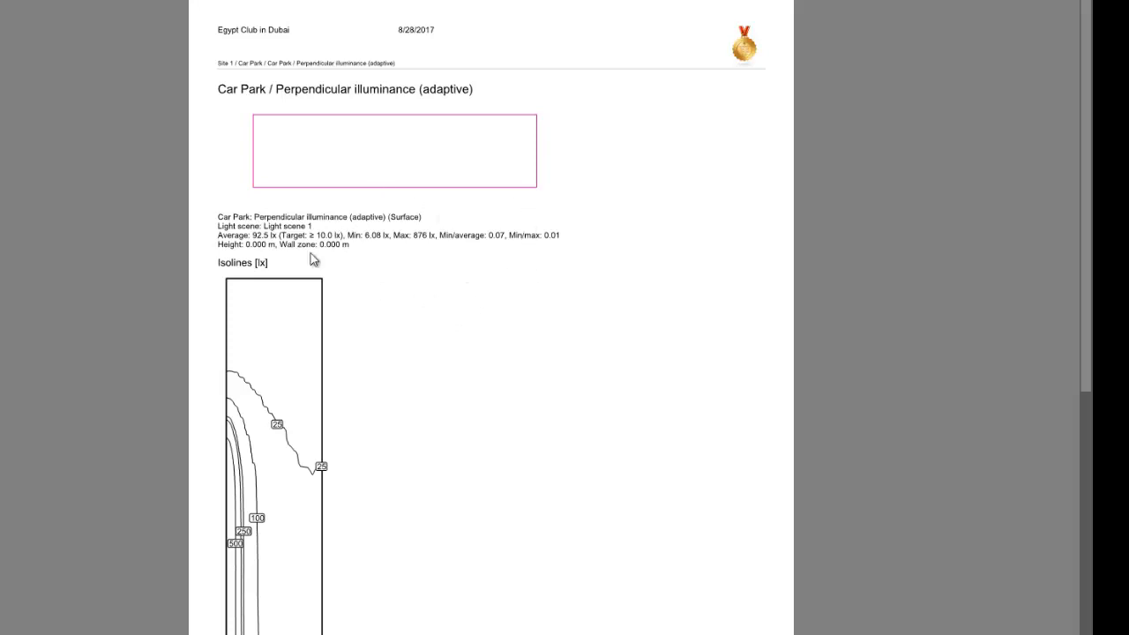
scroll("down", 3)
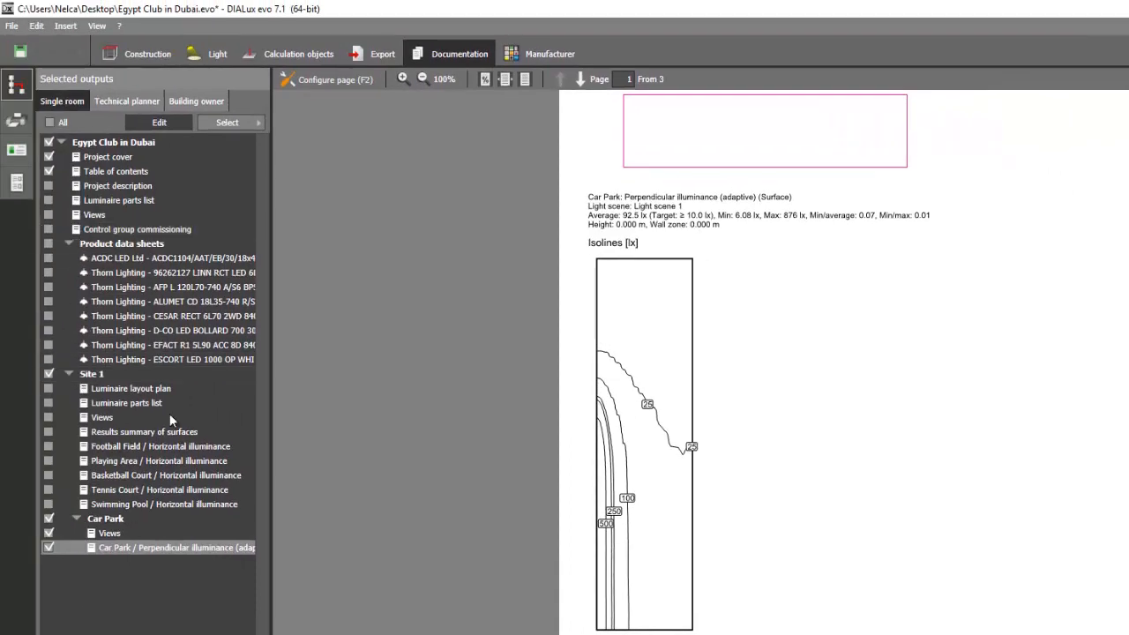
mouse_move(293, 173)
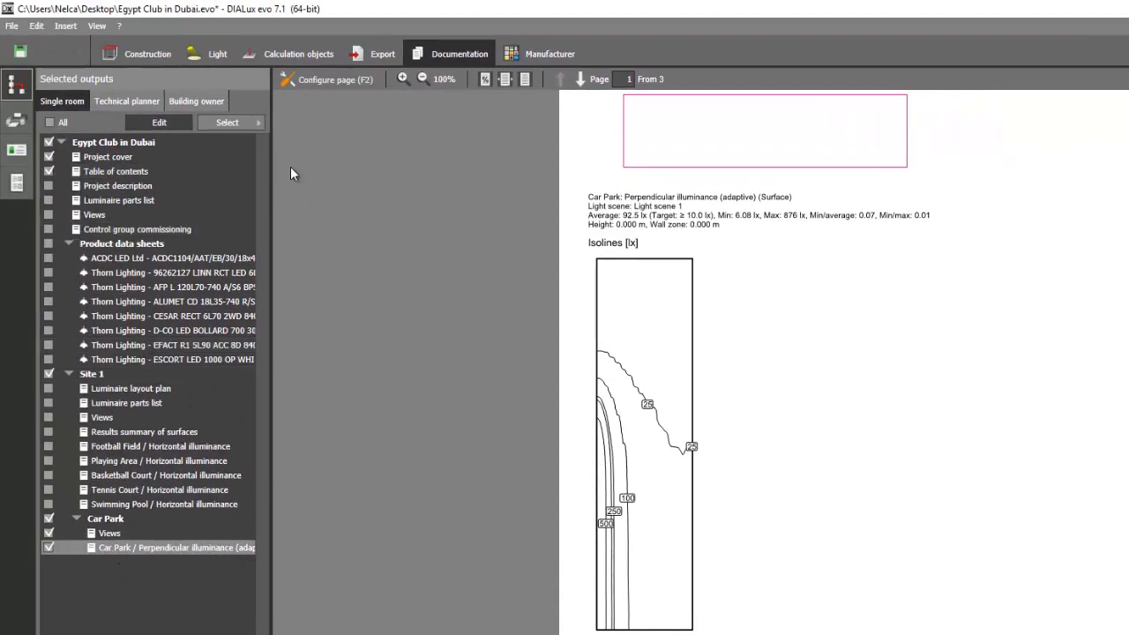
left_click(145, 53)
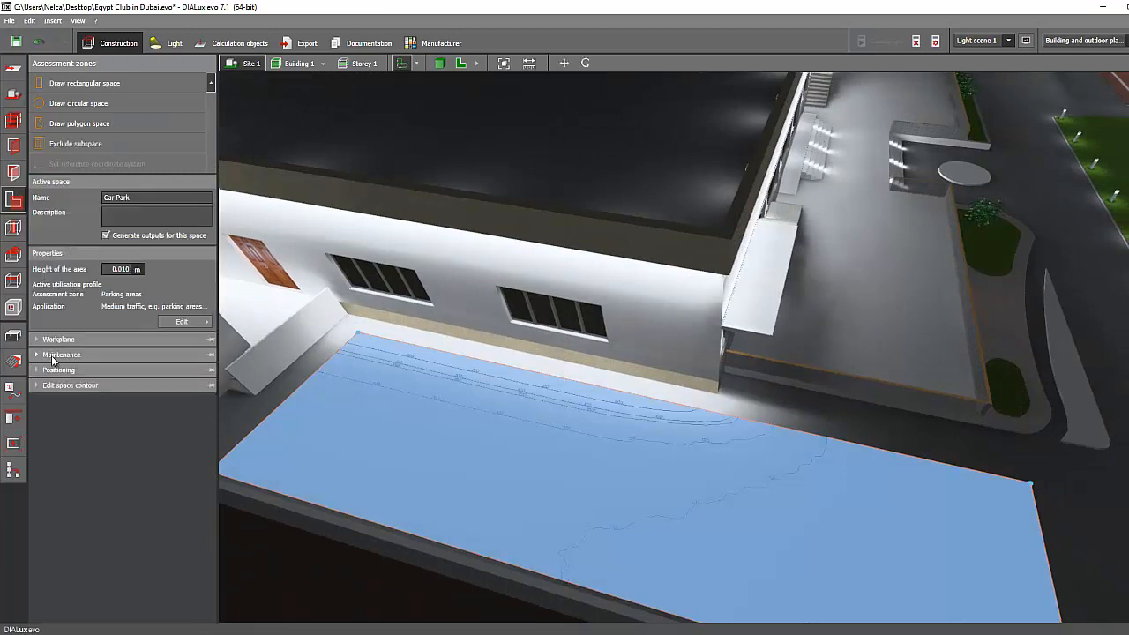
Step: Expand the Car Park zone's Maintenance section showing the fixed 0.80 light loss factor
left_click(60, 354)
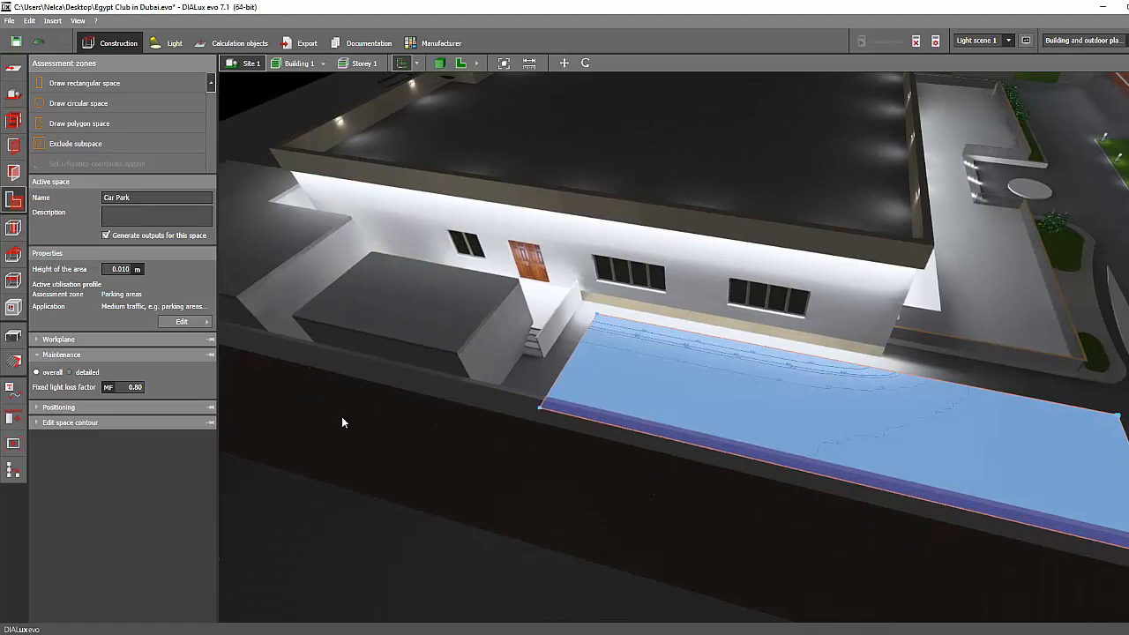
mouse_move(441, 402)
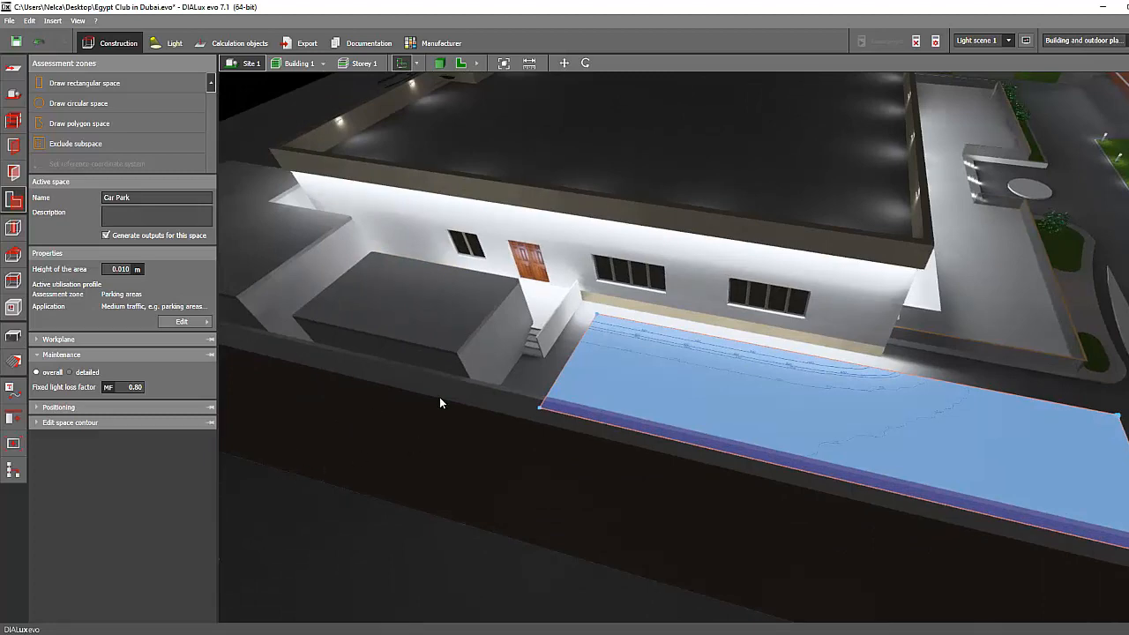
mouse_move(455, 444)
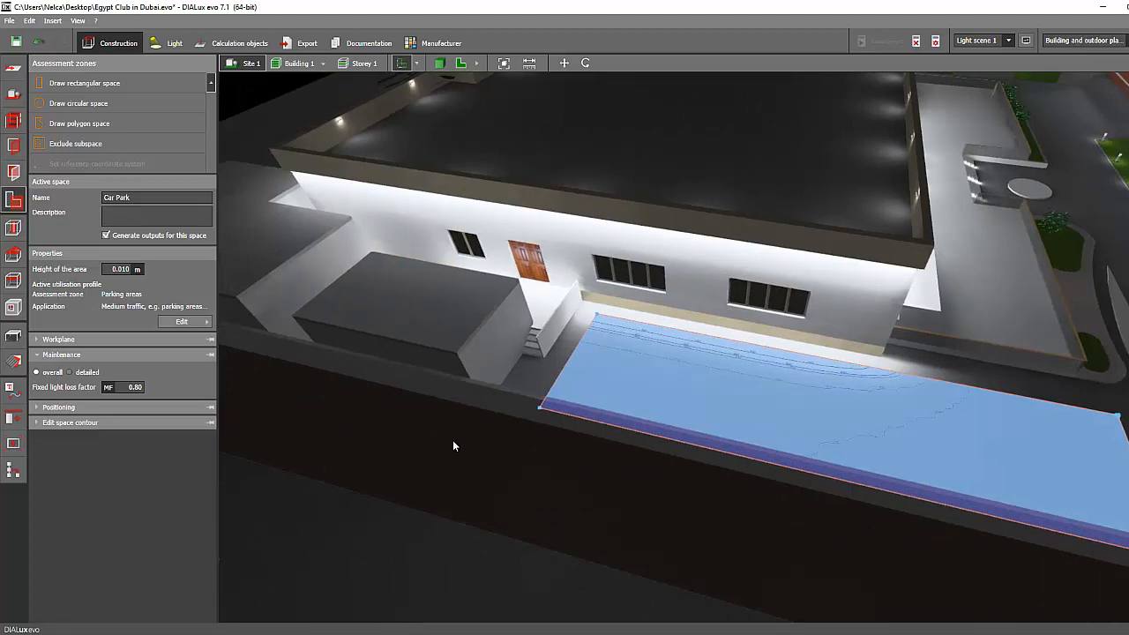
left_click_drag(455, 444, 450, 444)
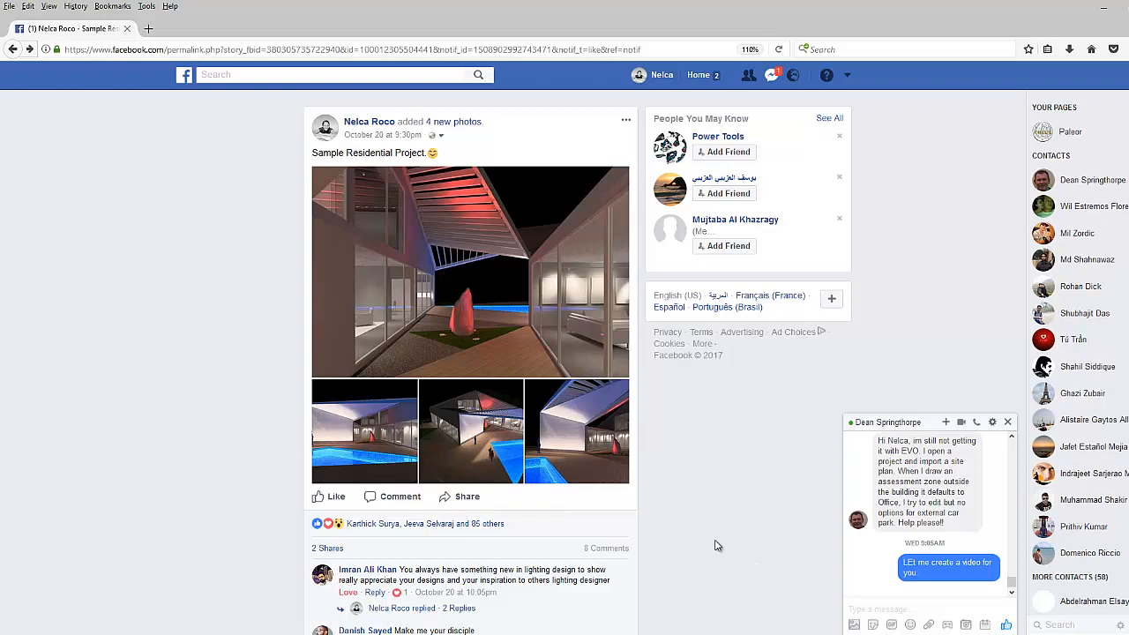
mouse_move(723, 575)
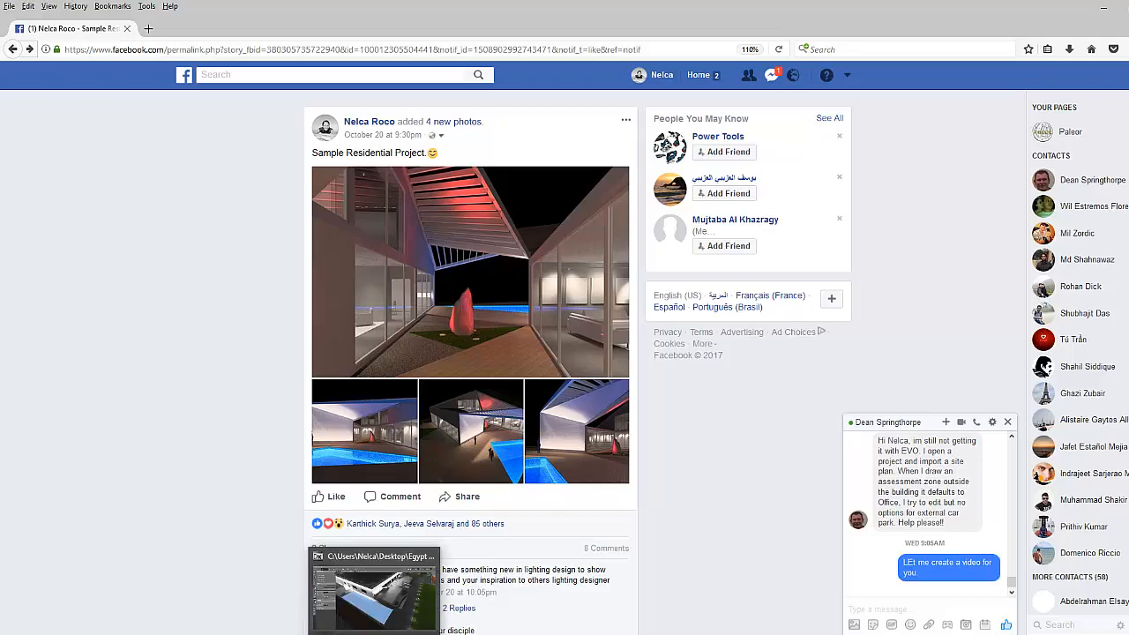
Step: Return from the Facebook chat question about outdoor assessment zones to the DIALux Car Park project
left_click(374, 591)
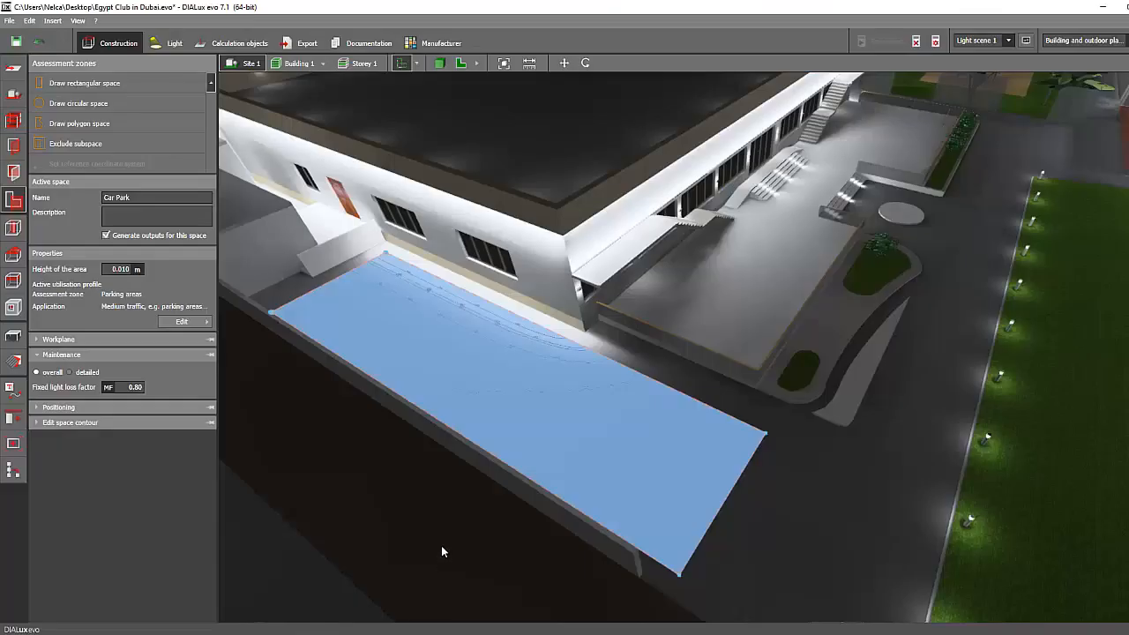